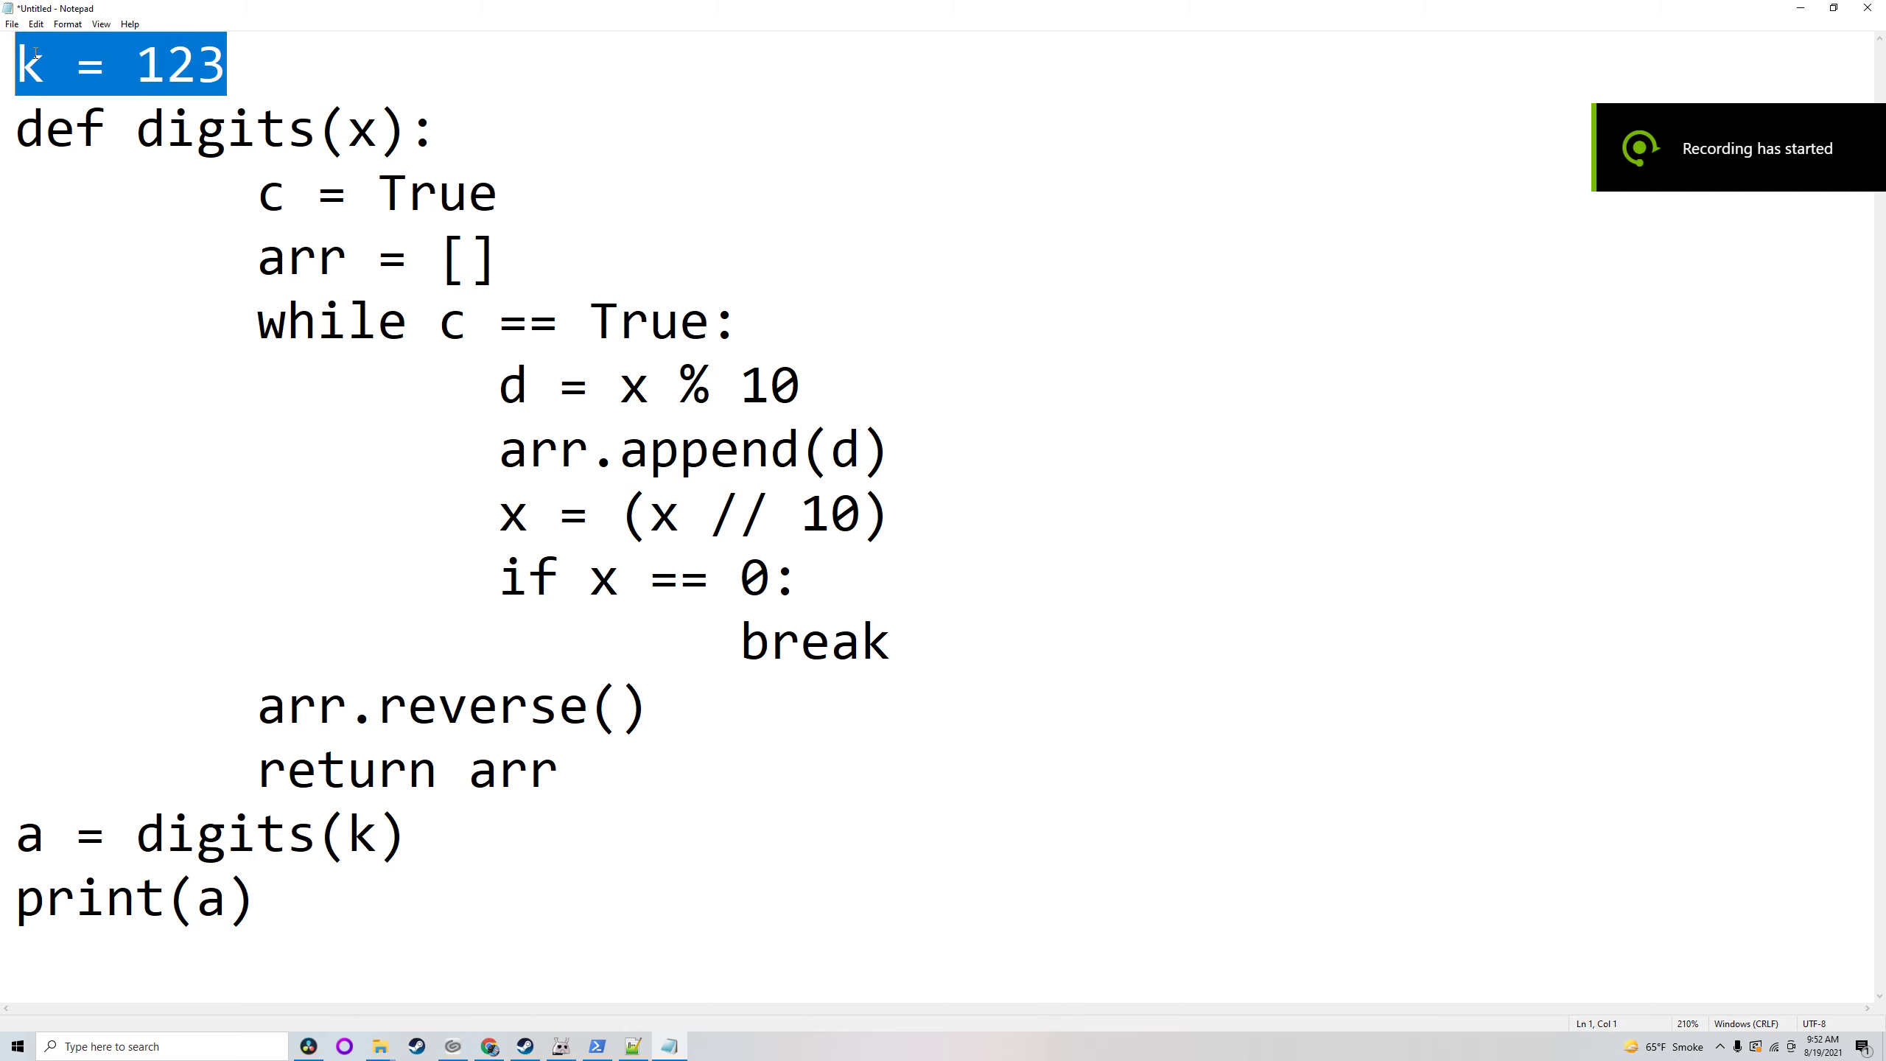
# Step: Point out the call digits(123) and the function header that receives it
pyautogui.doubleClick(225, 128)
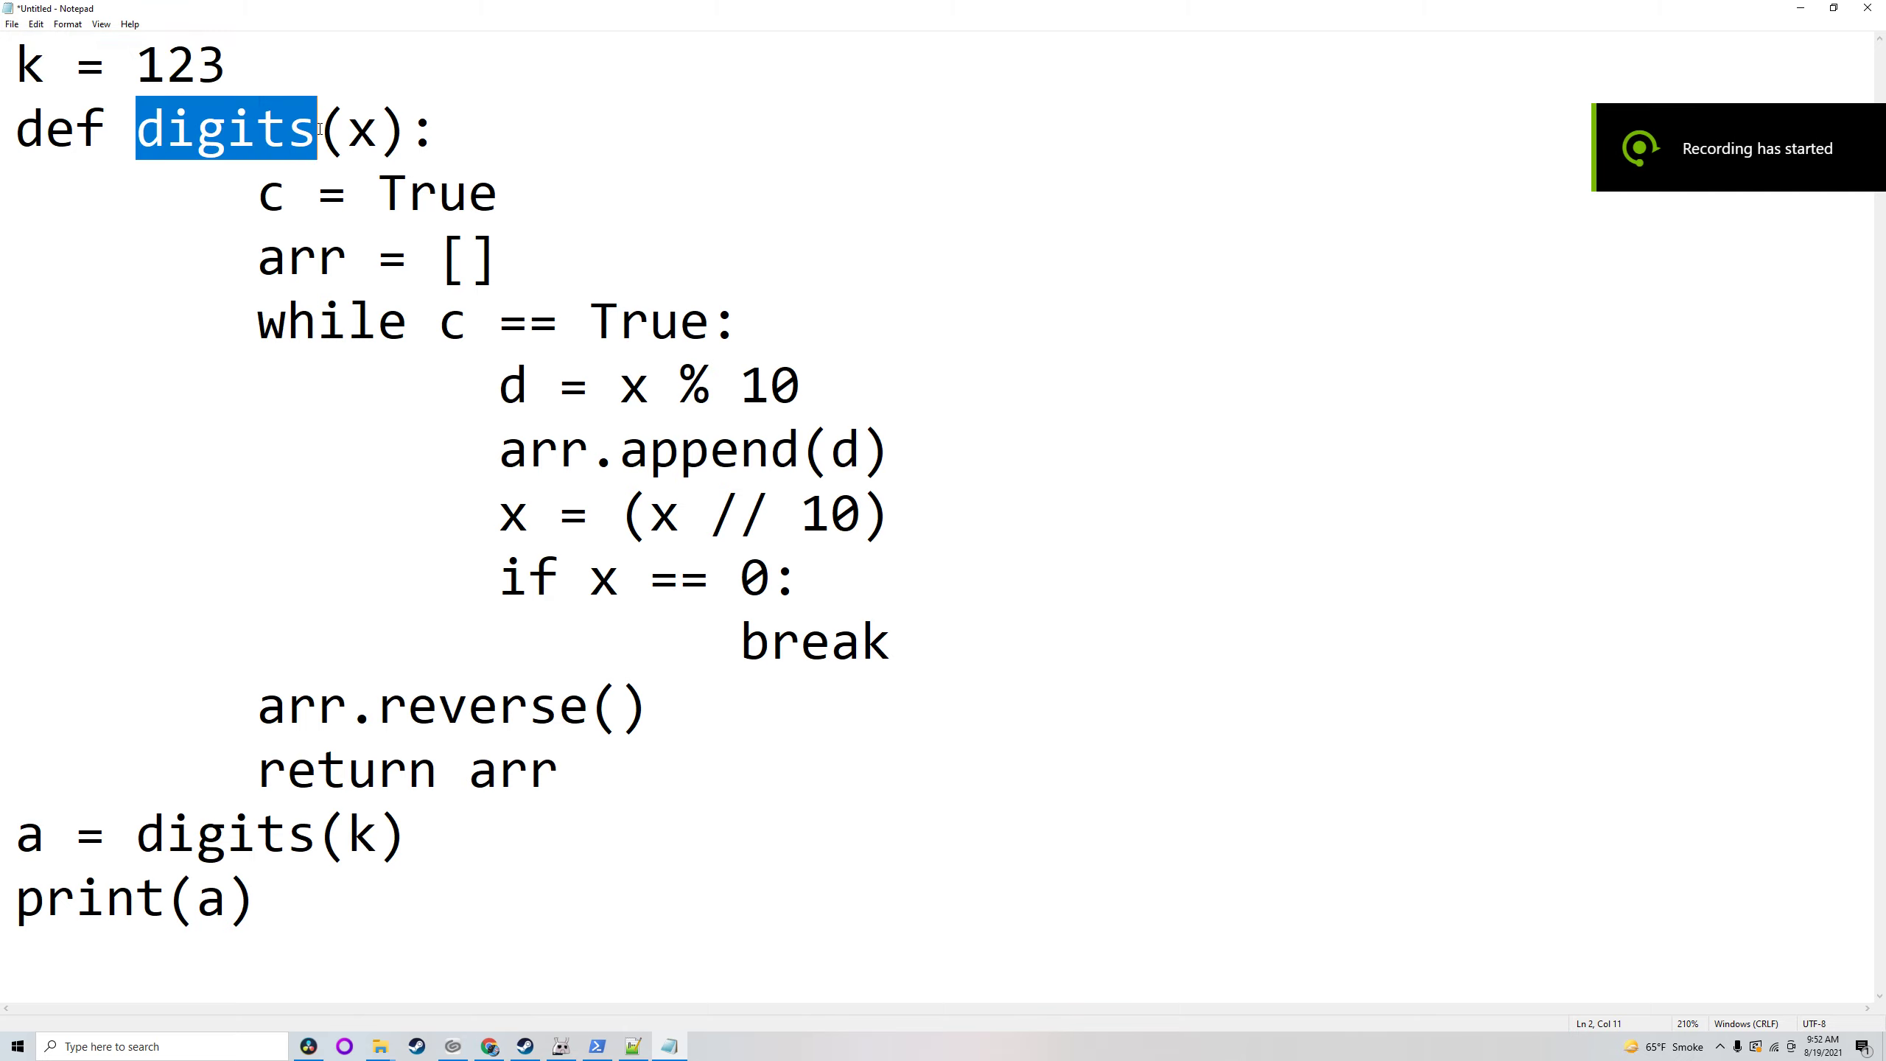
pyautogui.doubleClick(361, 128)
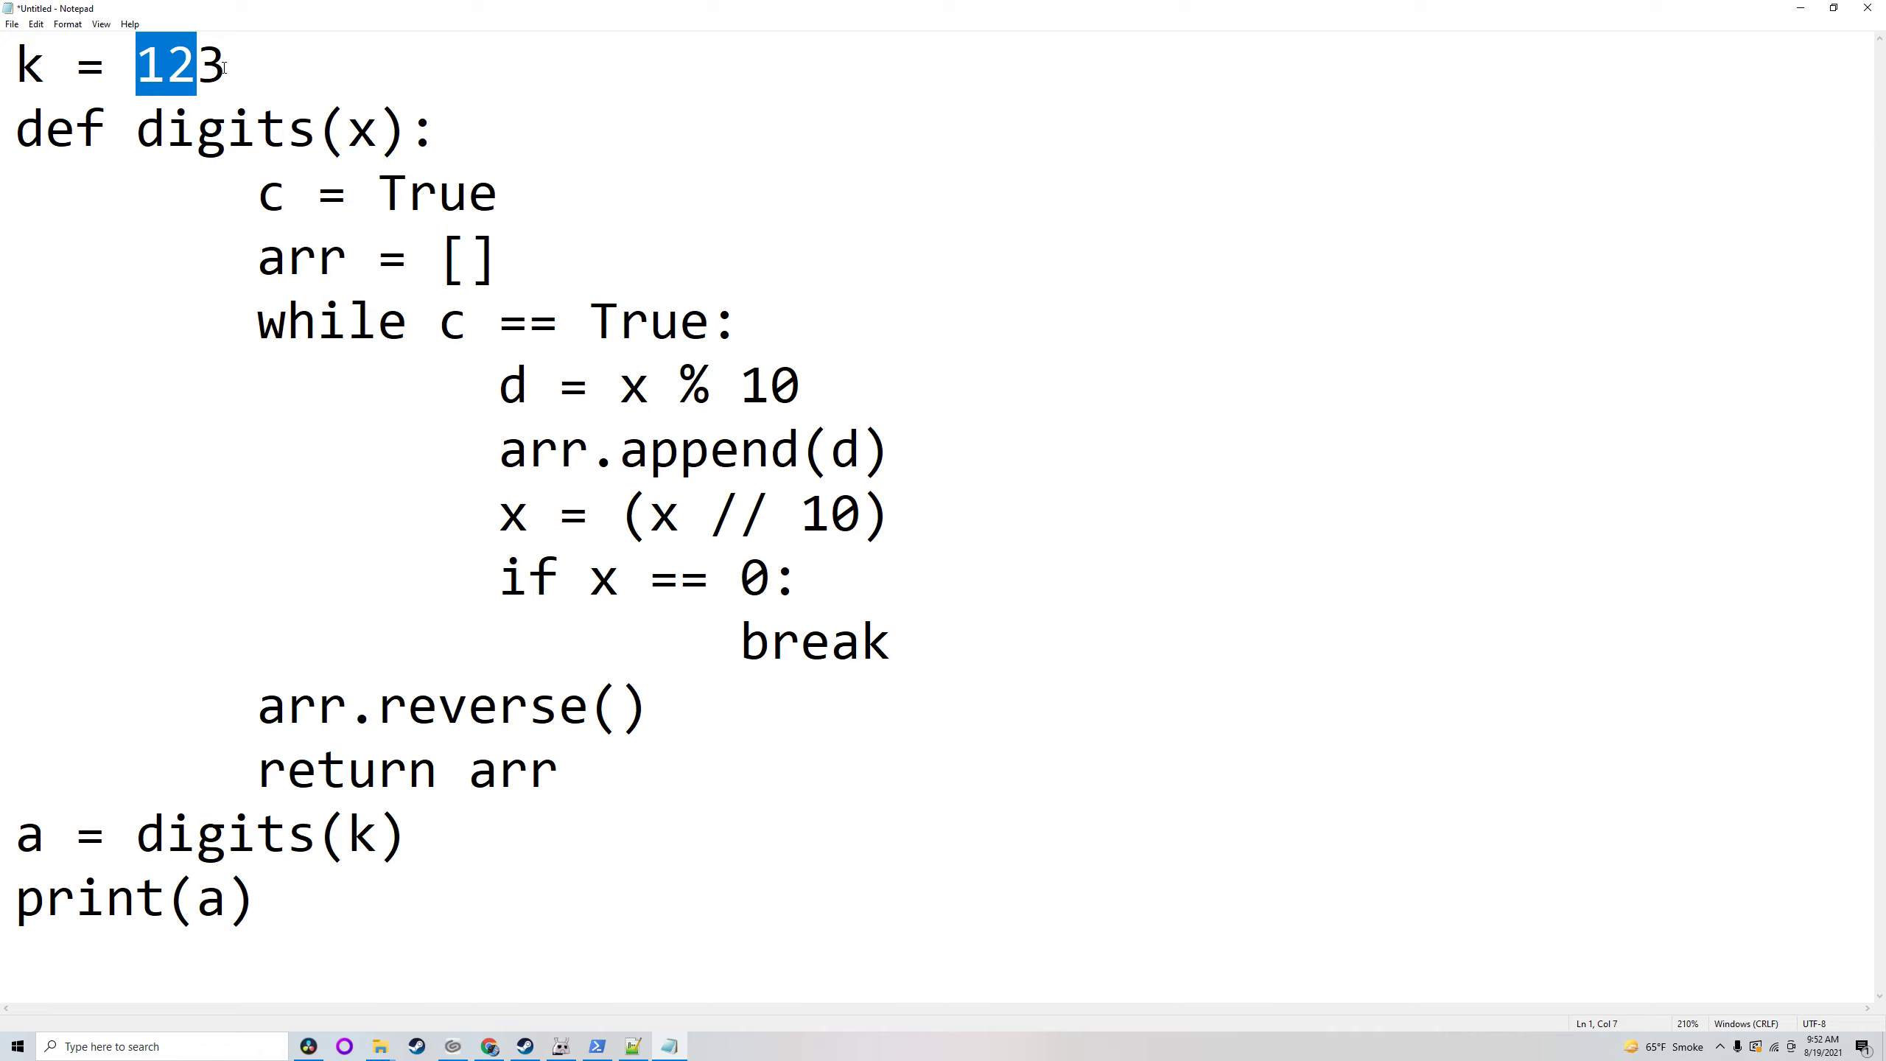
pyautogui.click(222, 66)
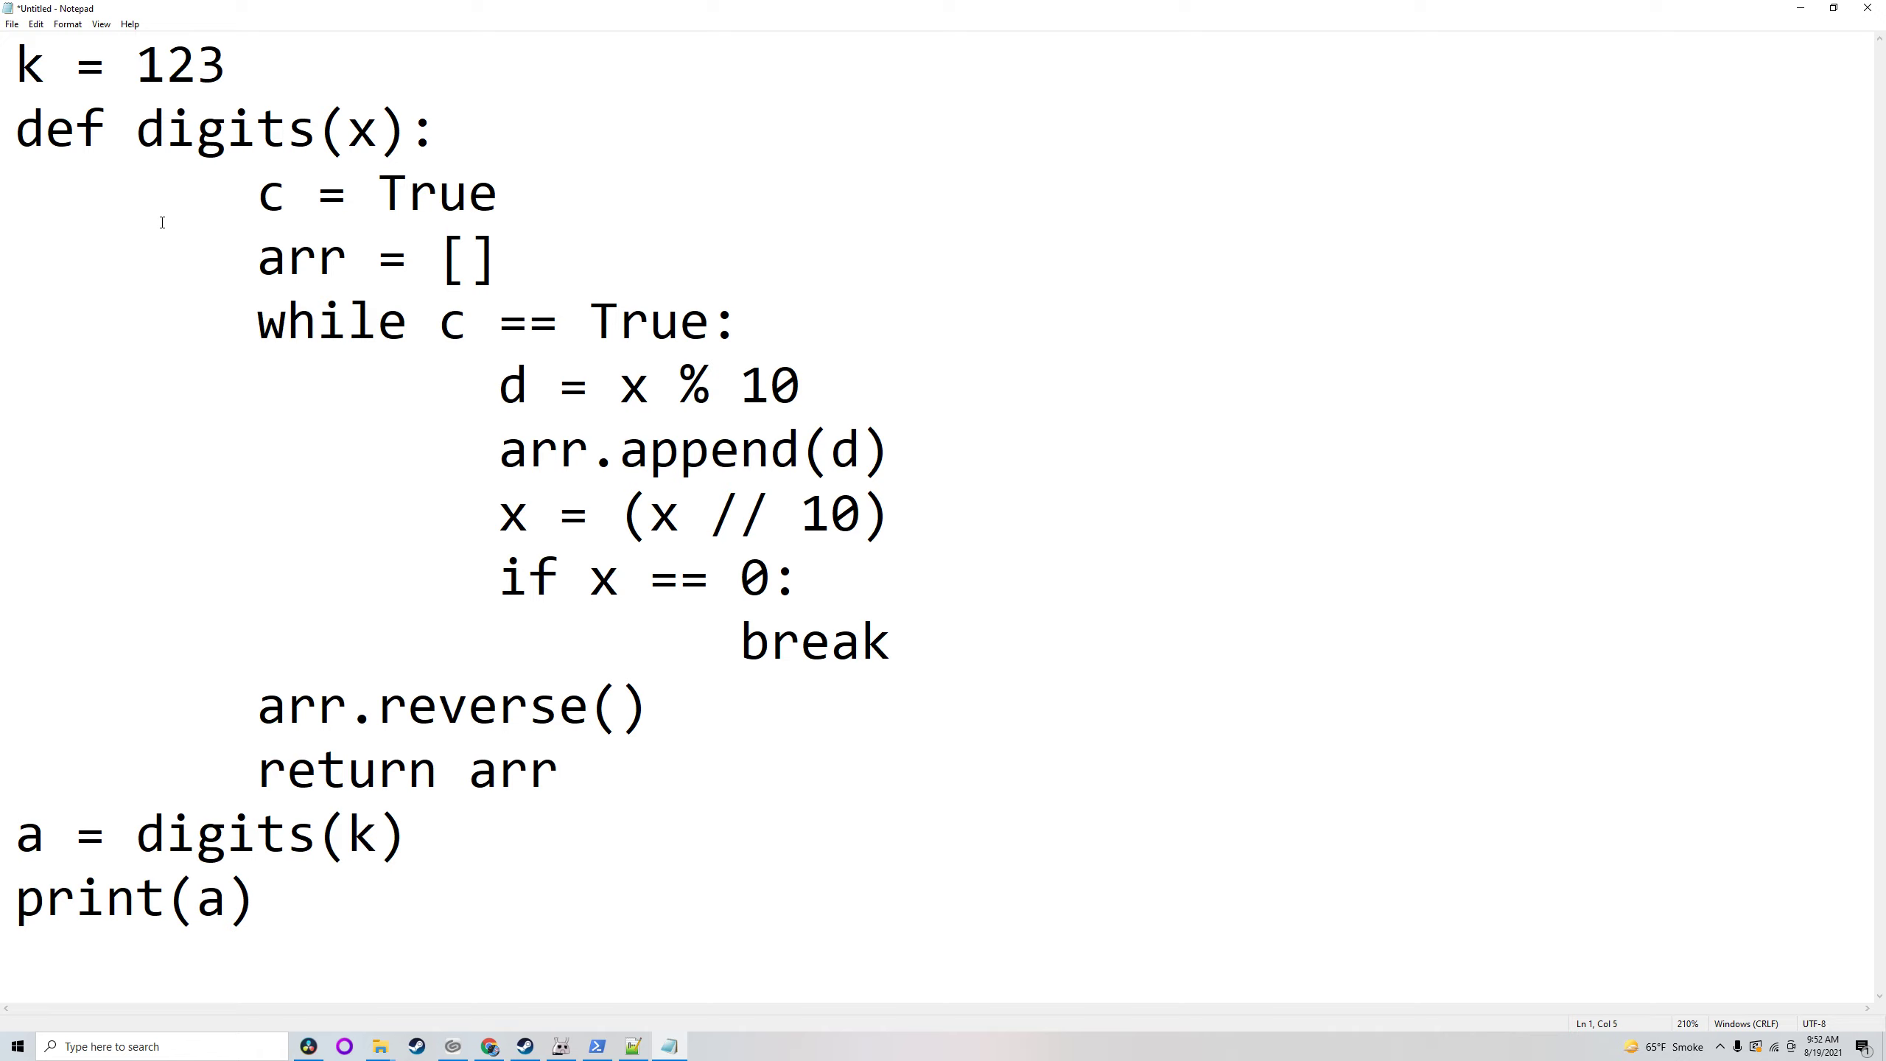
pyautogui.moveTo(369, 849)
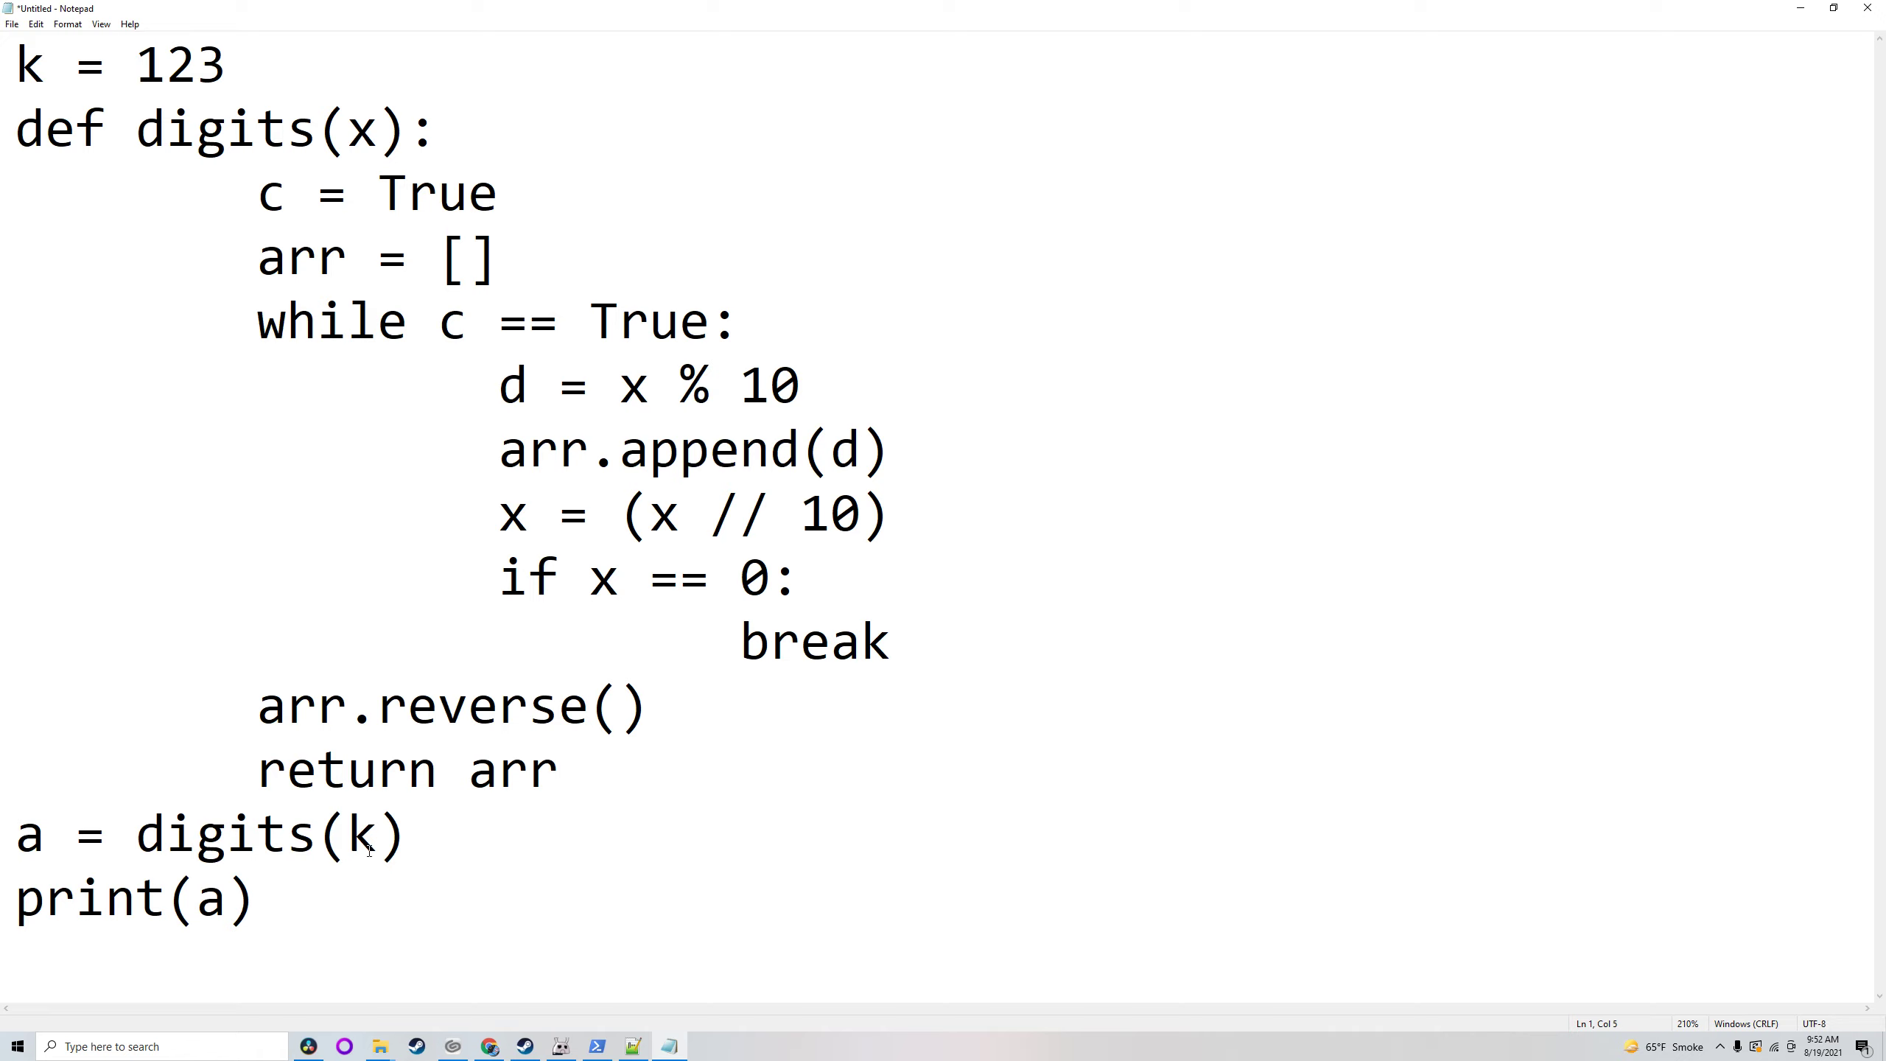
pyautogui.doubleClick(374, 128)
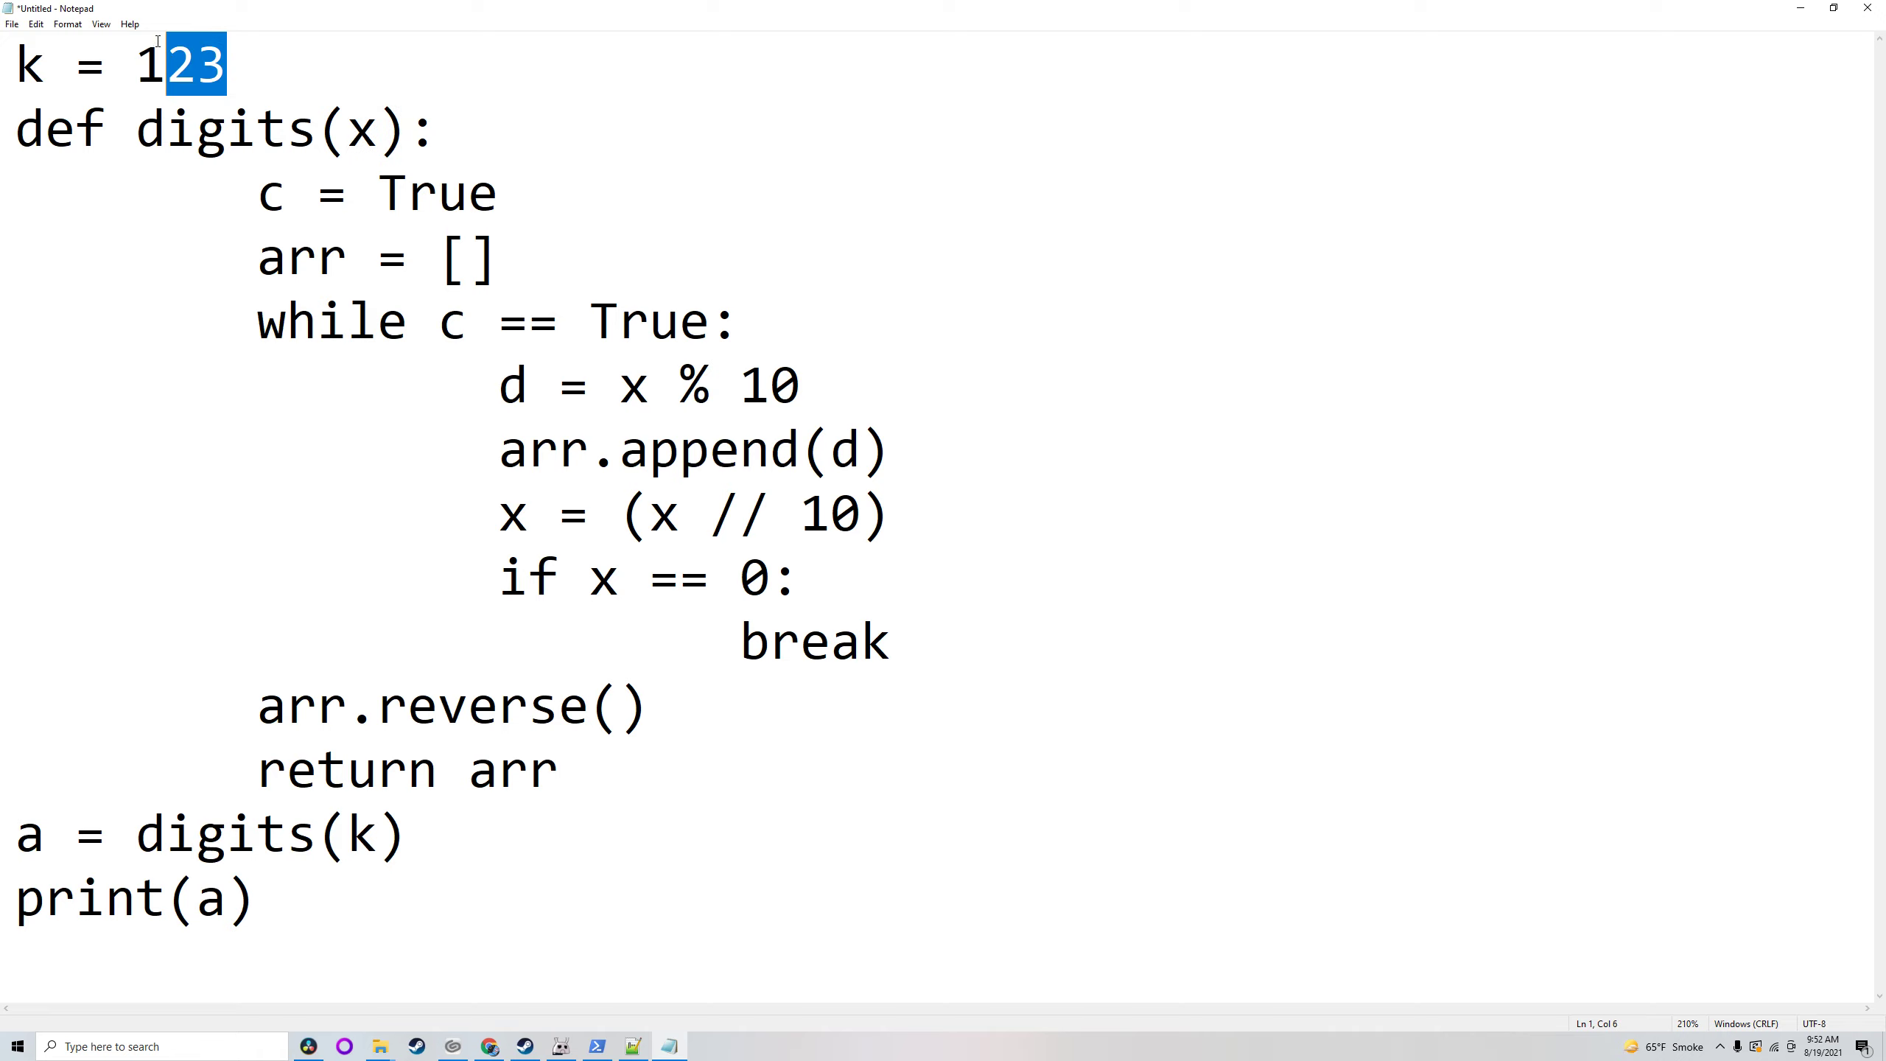
pyautogui.click(265, 193)
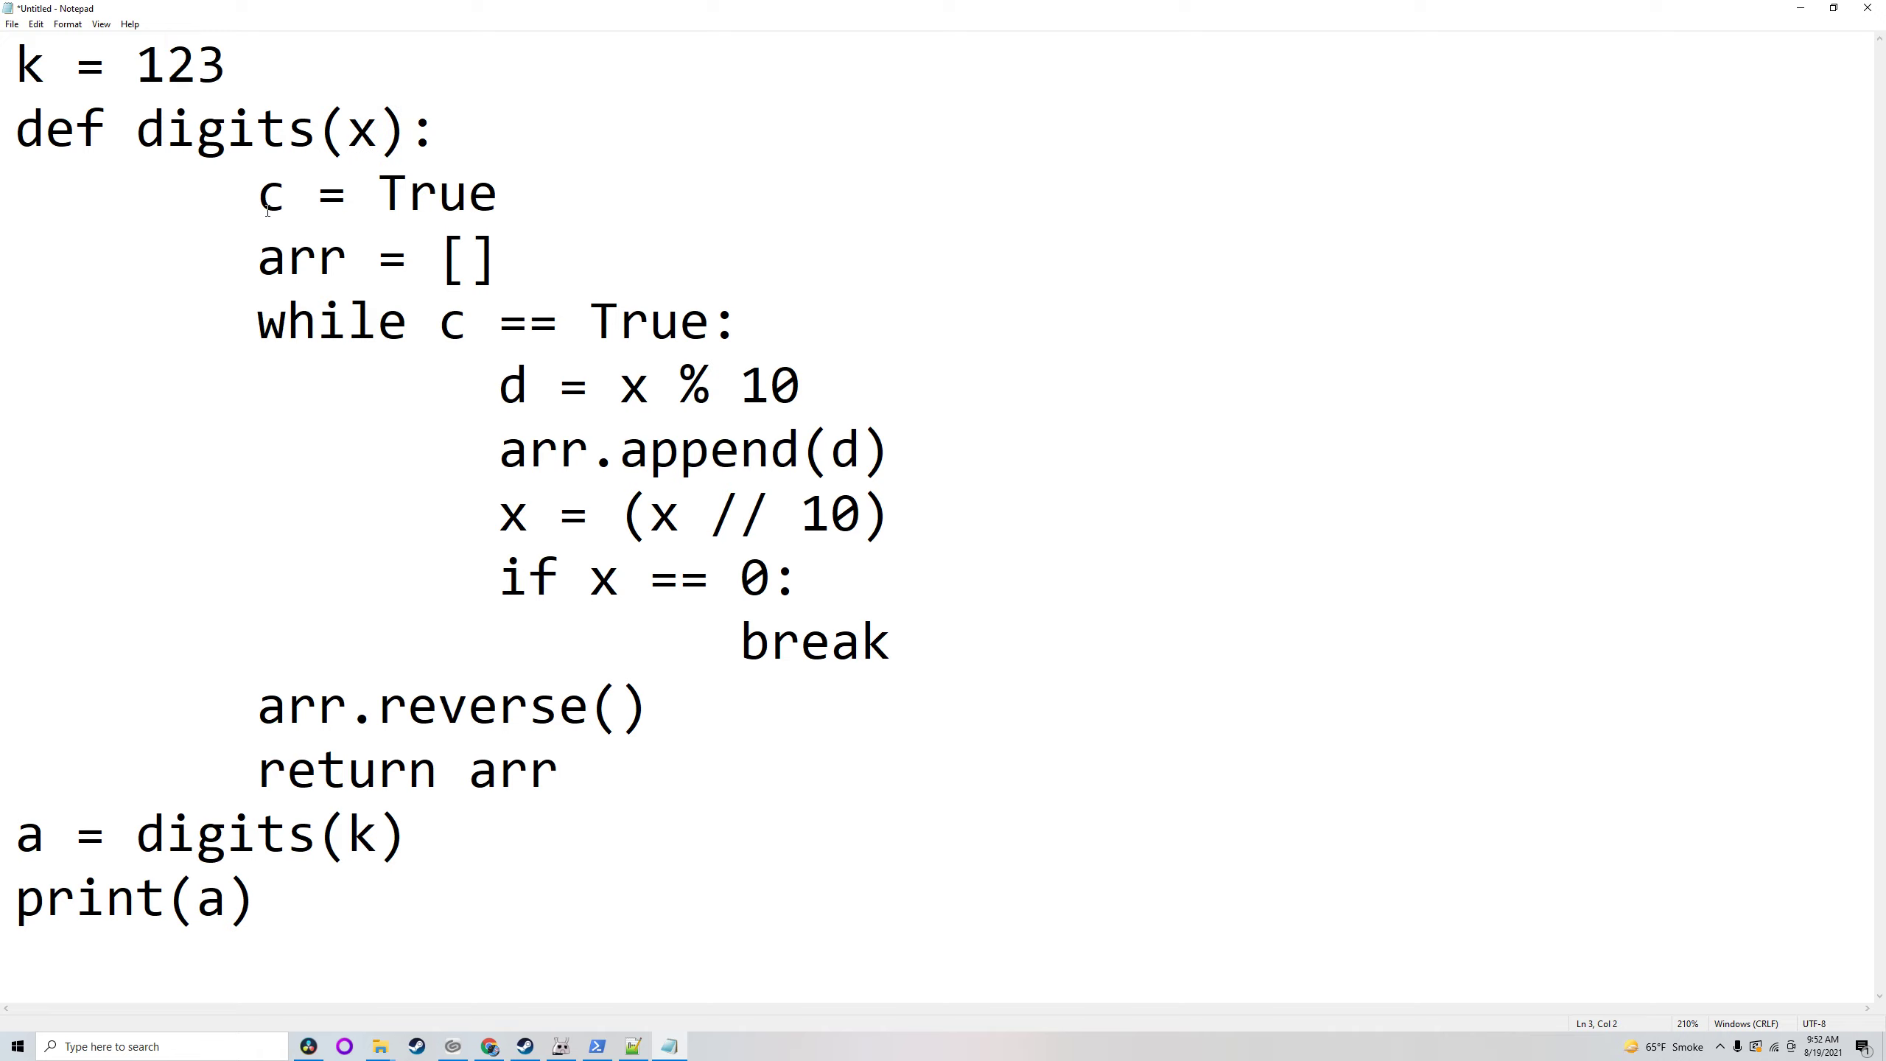
pyautogui.click(384, 193)
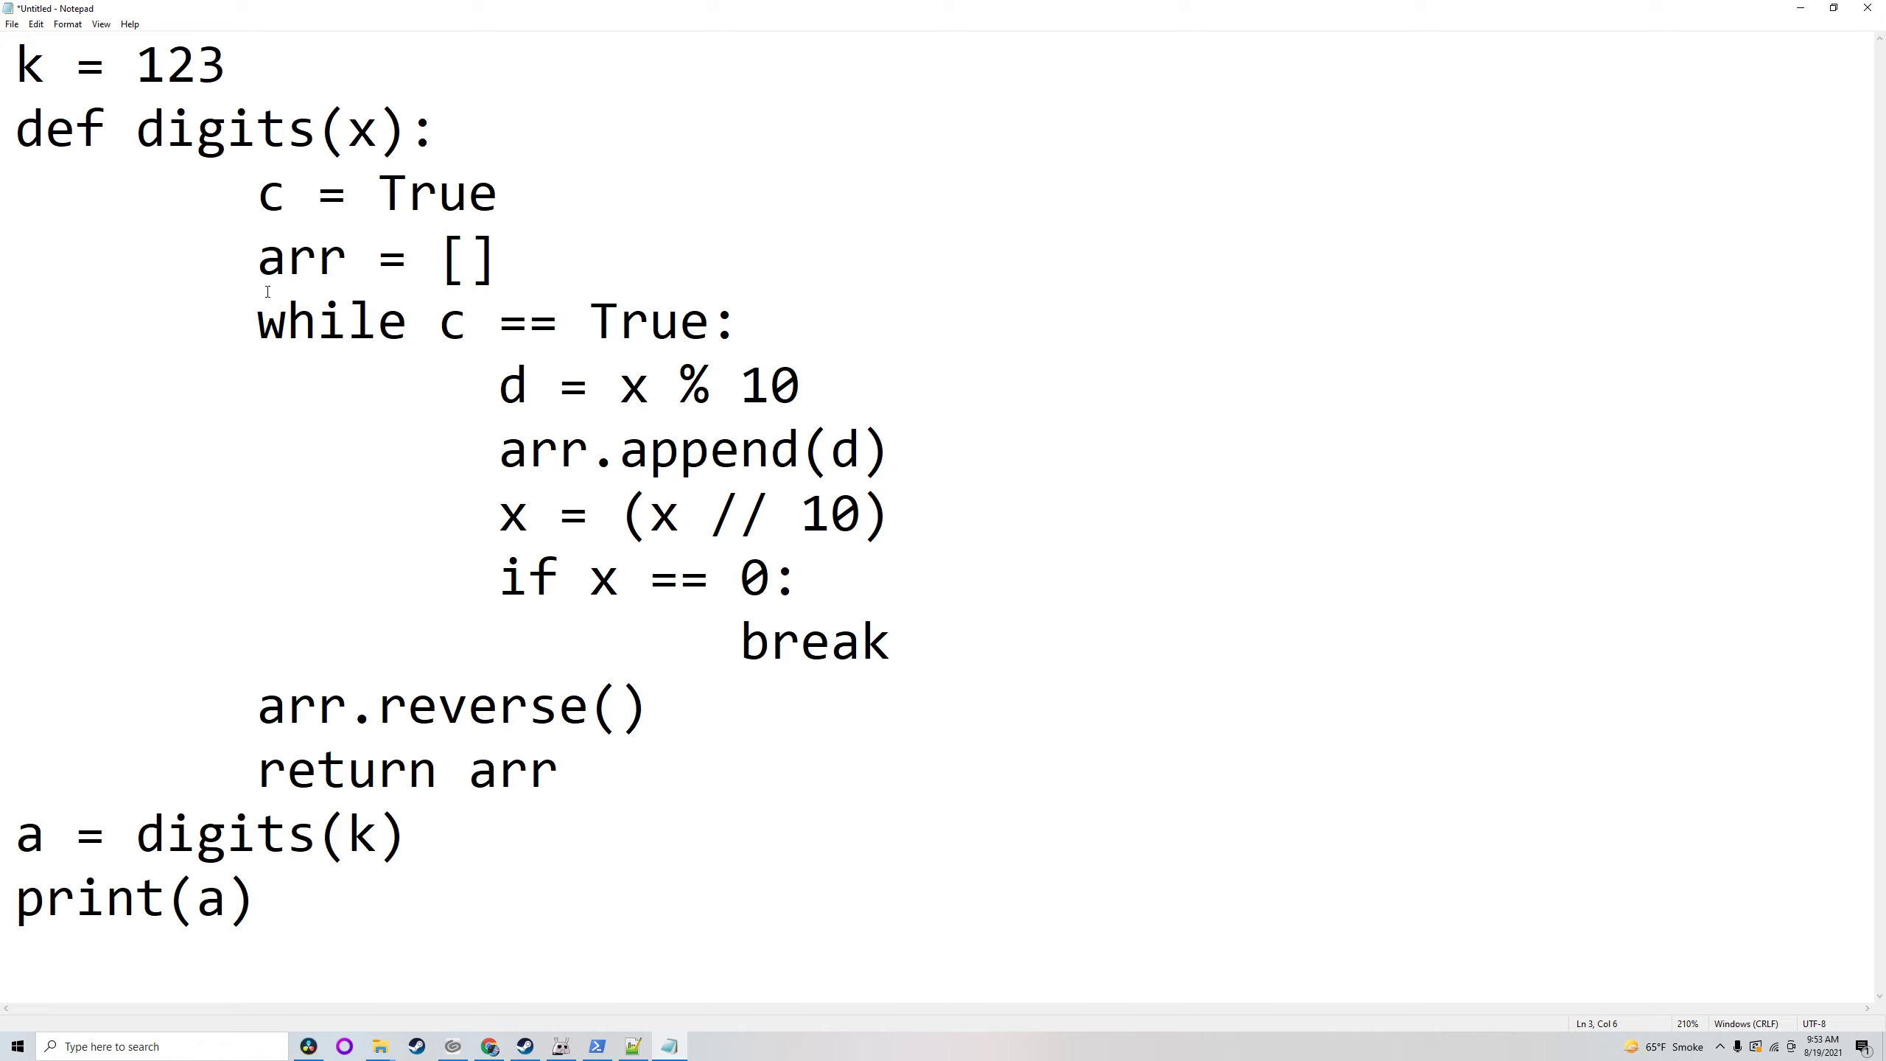
pyautogui.click(356, 284)
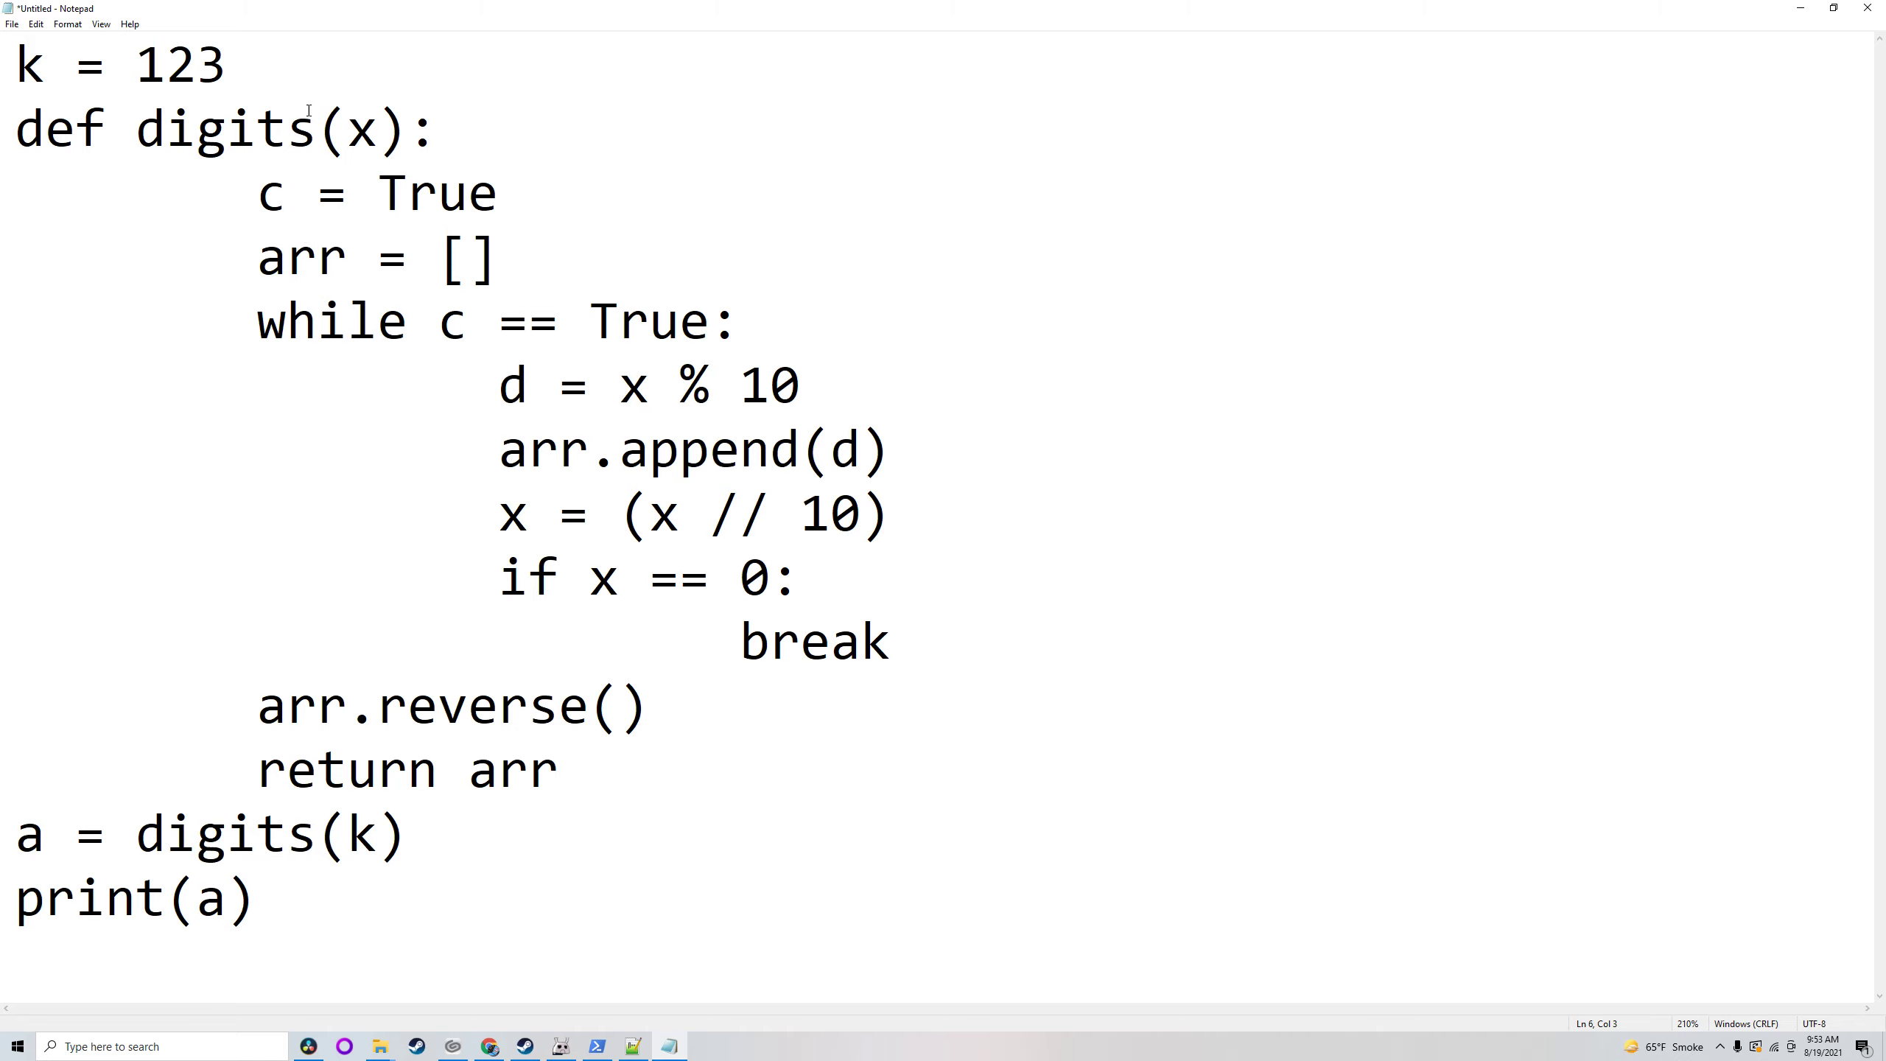
# Step: Walk the loop body: k = 123, taking the last digit 3, the append call and dividing x by 10
pyautogui.doubleClick(768, 384)
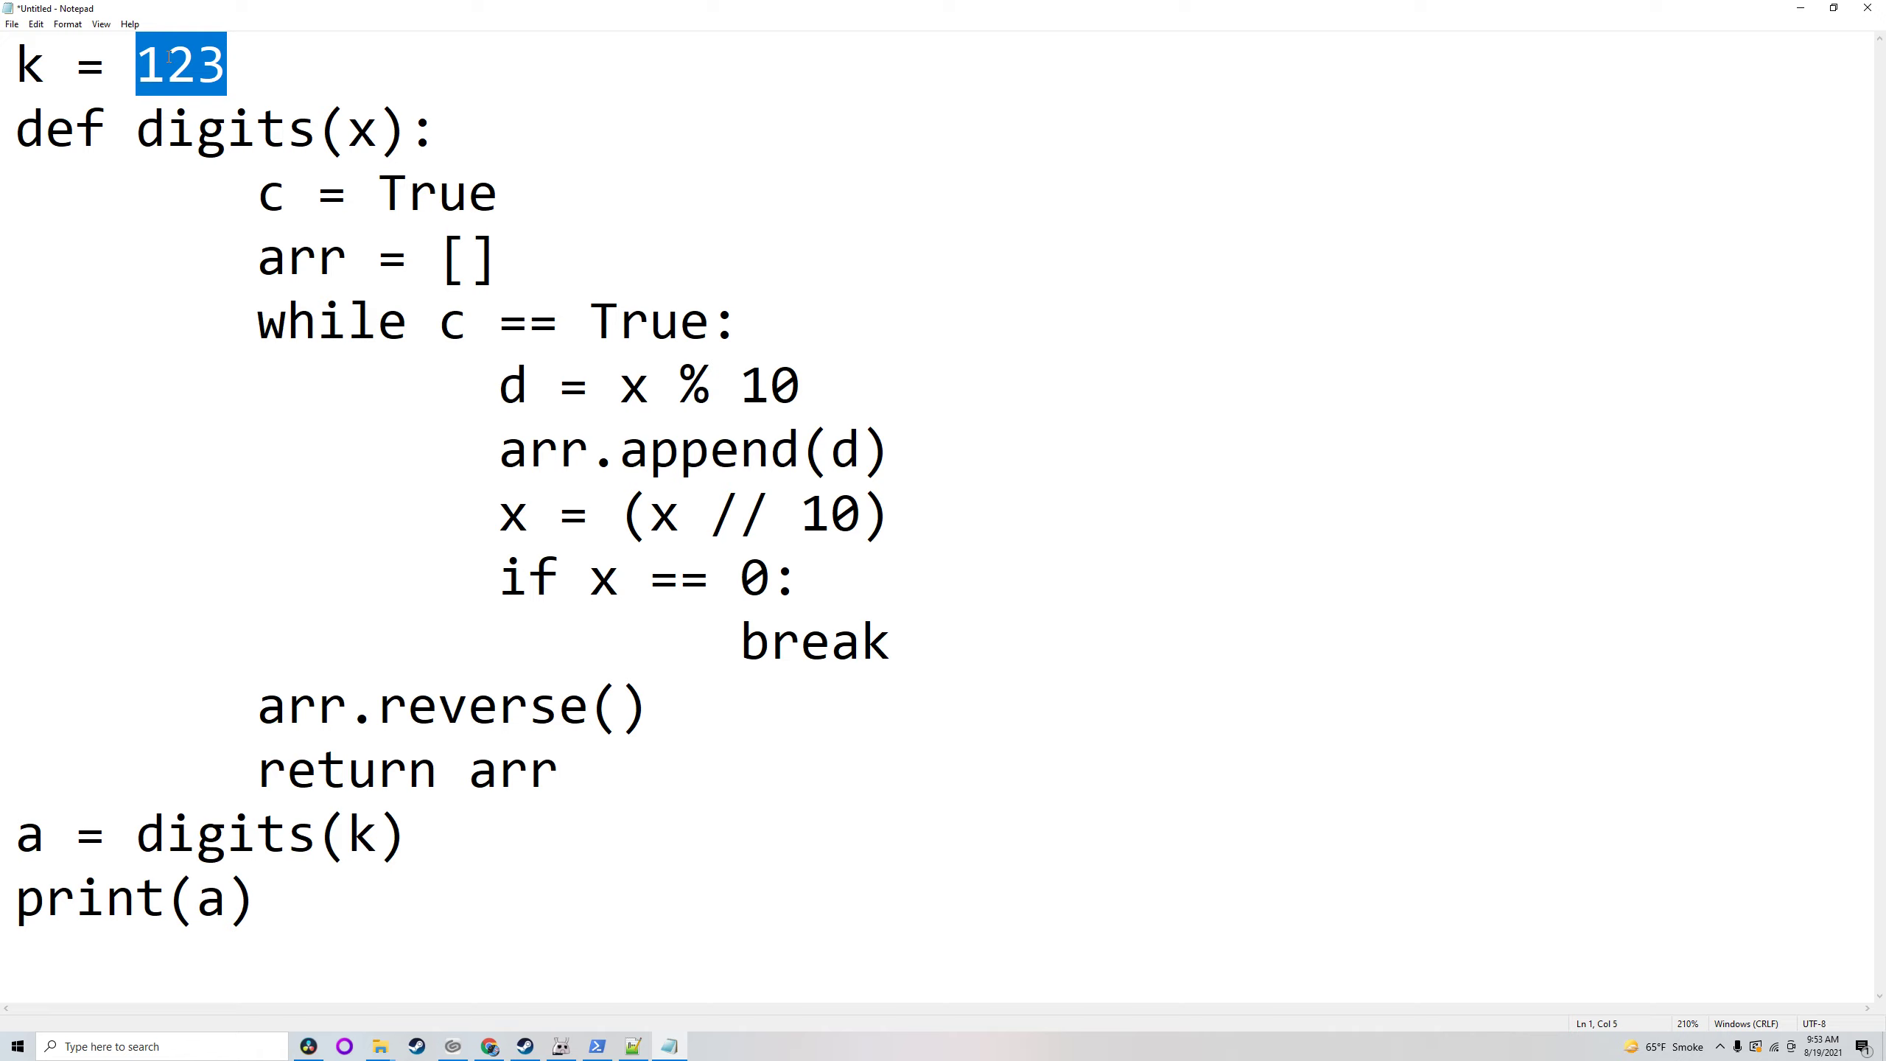
pyautogui.click(650, 387)
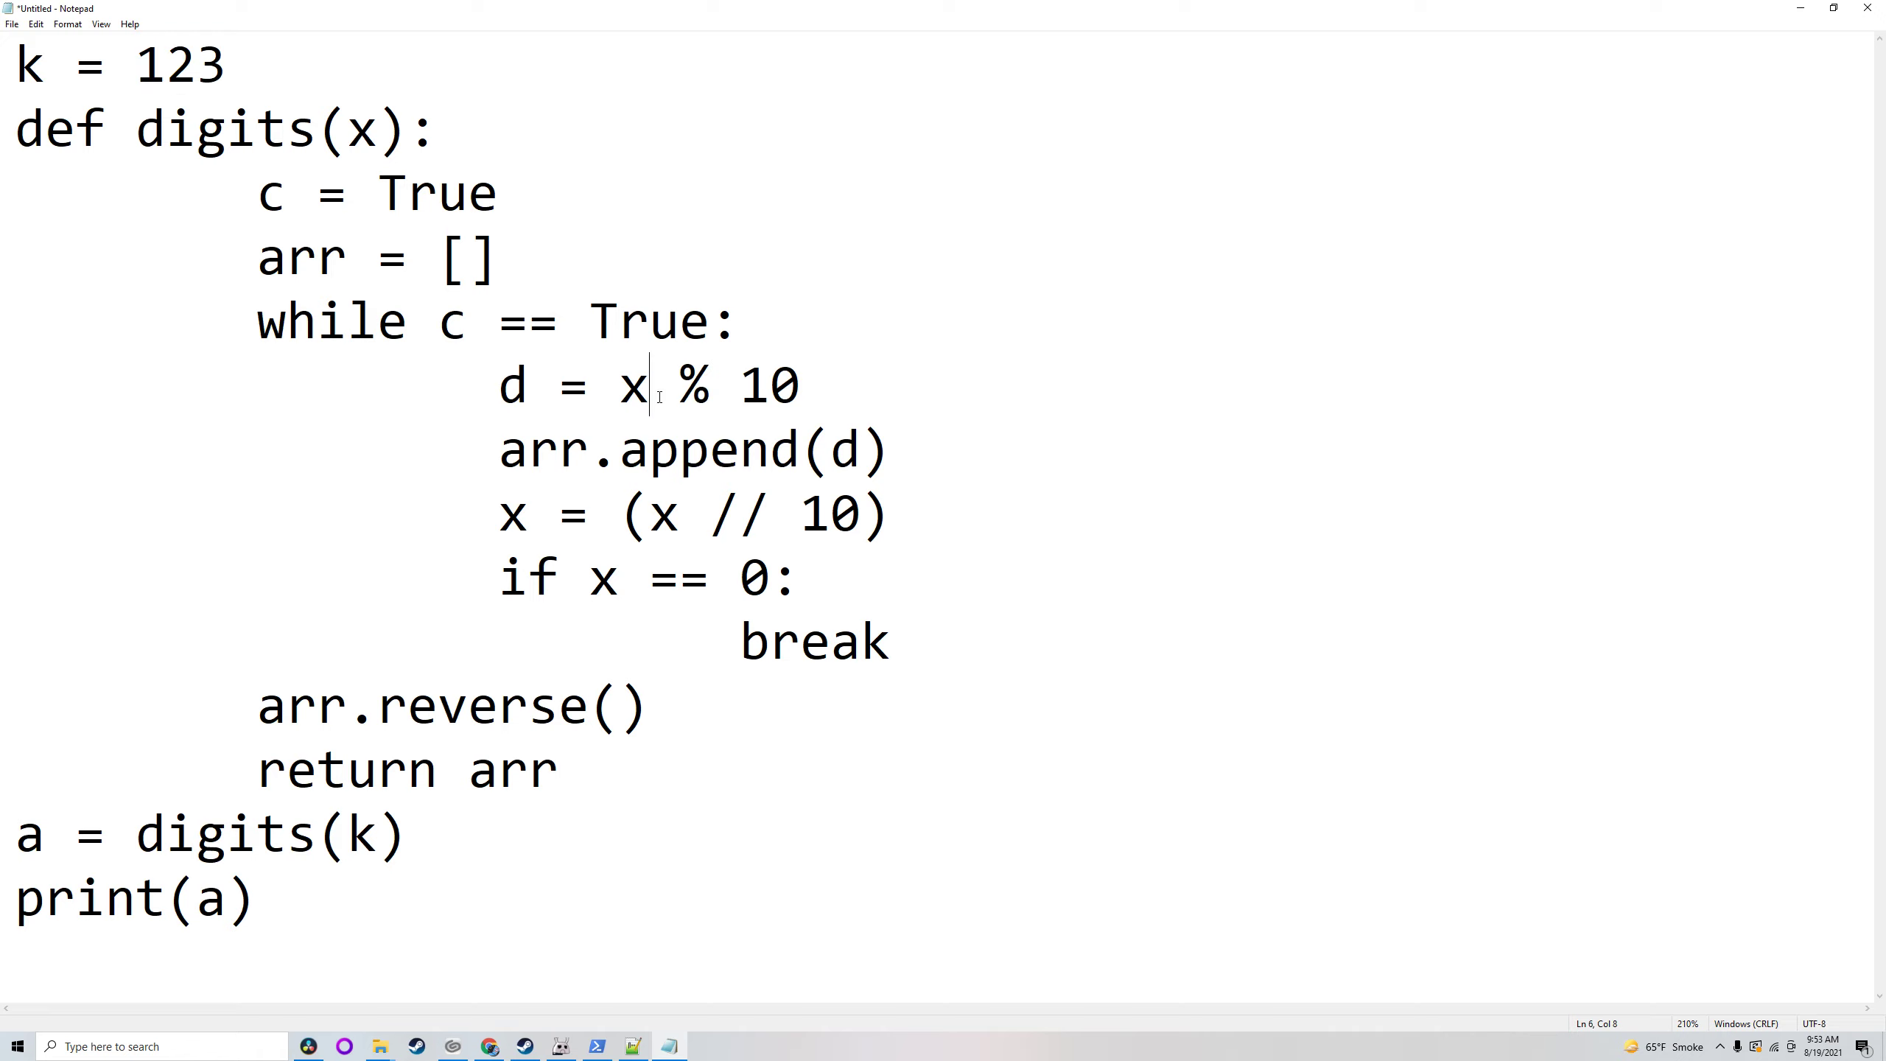
pyautogui.doubleClick(205, 65)
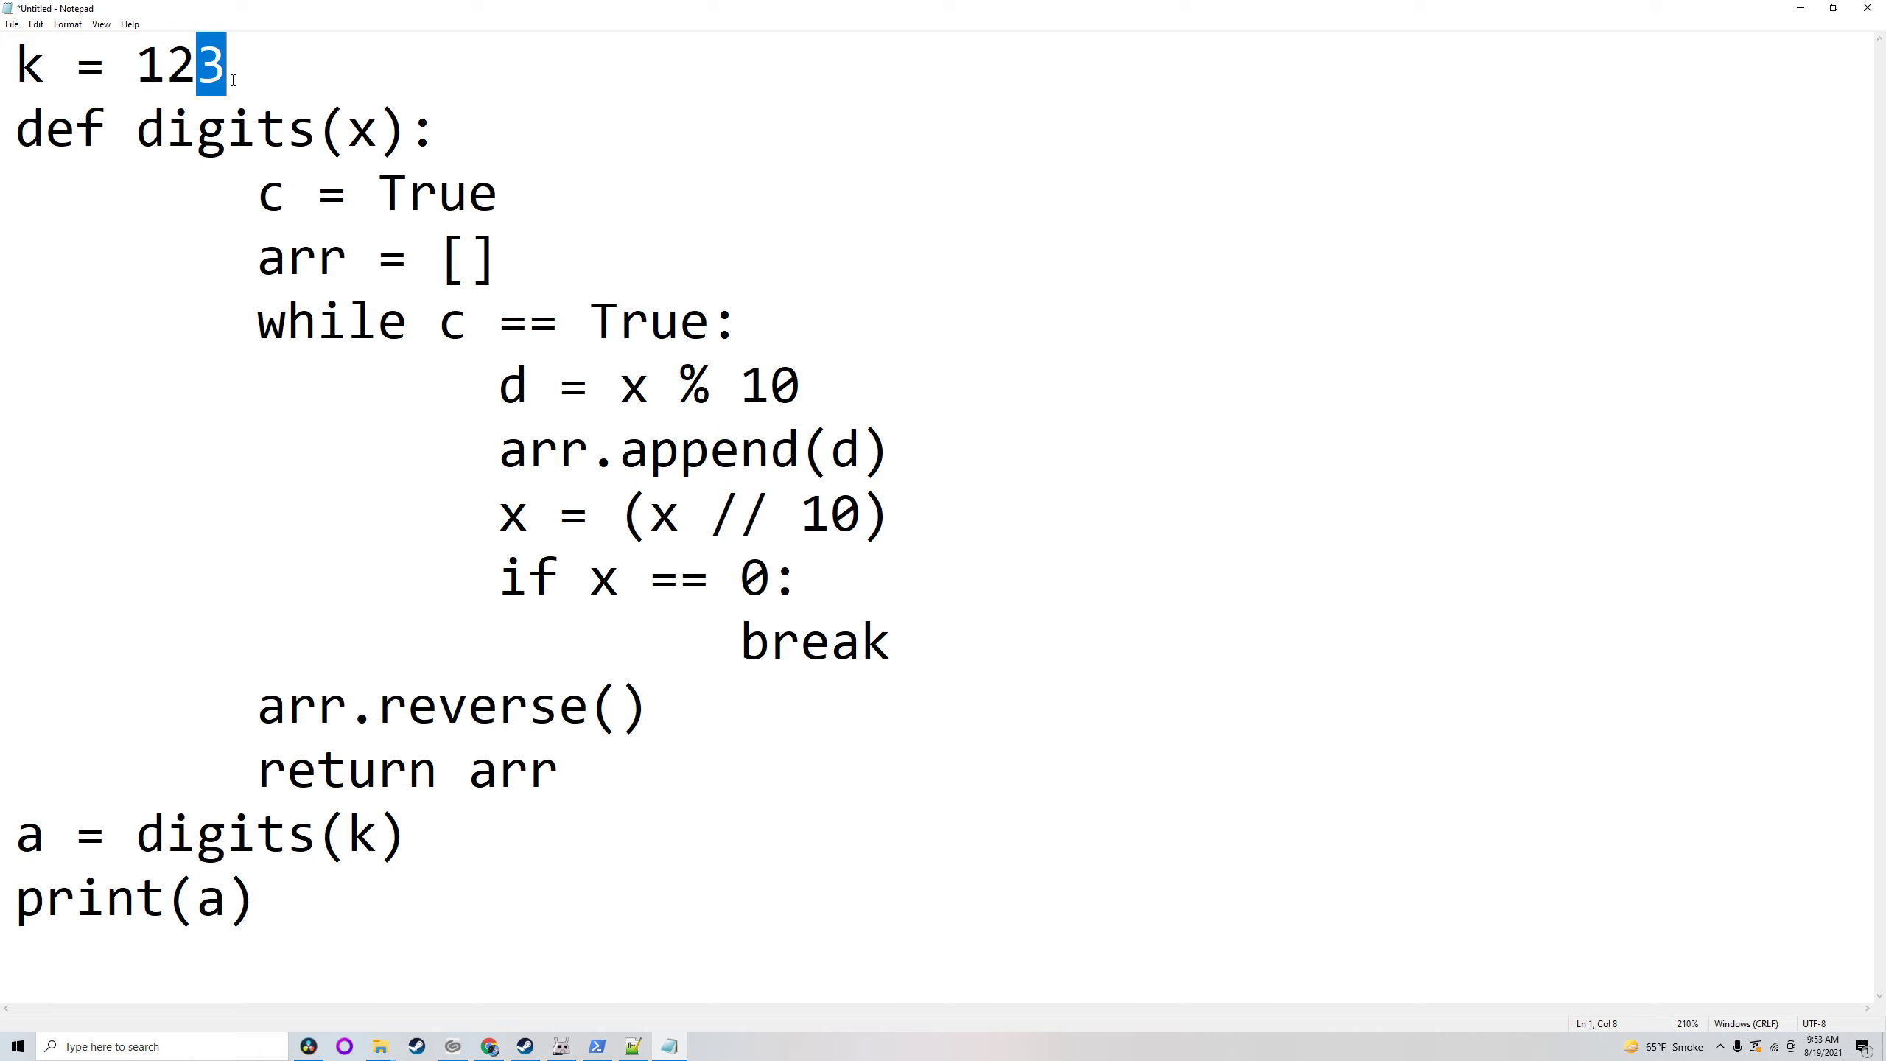
pyautogui.doubleClick(180, 64)
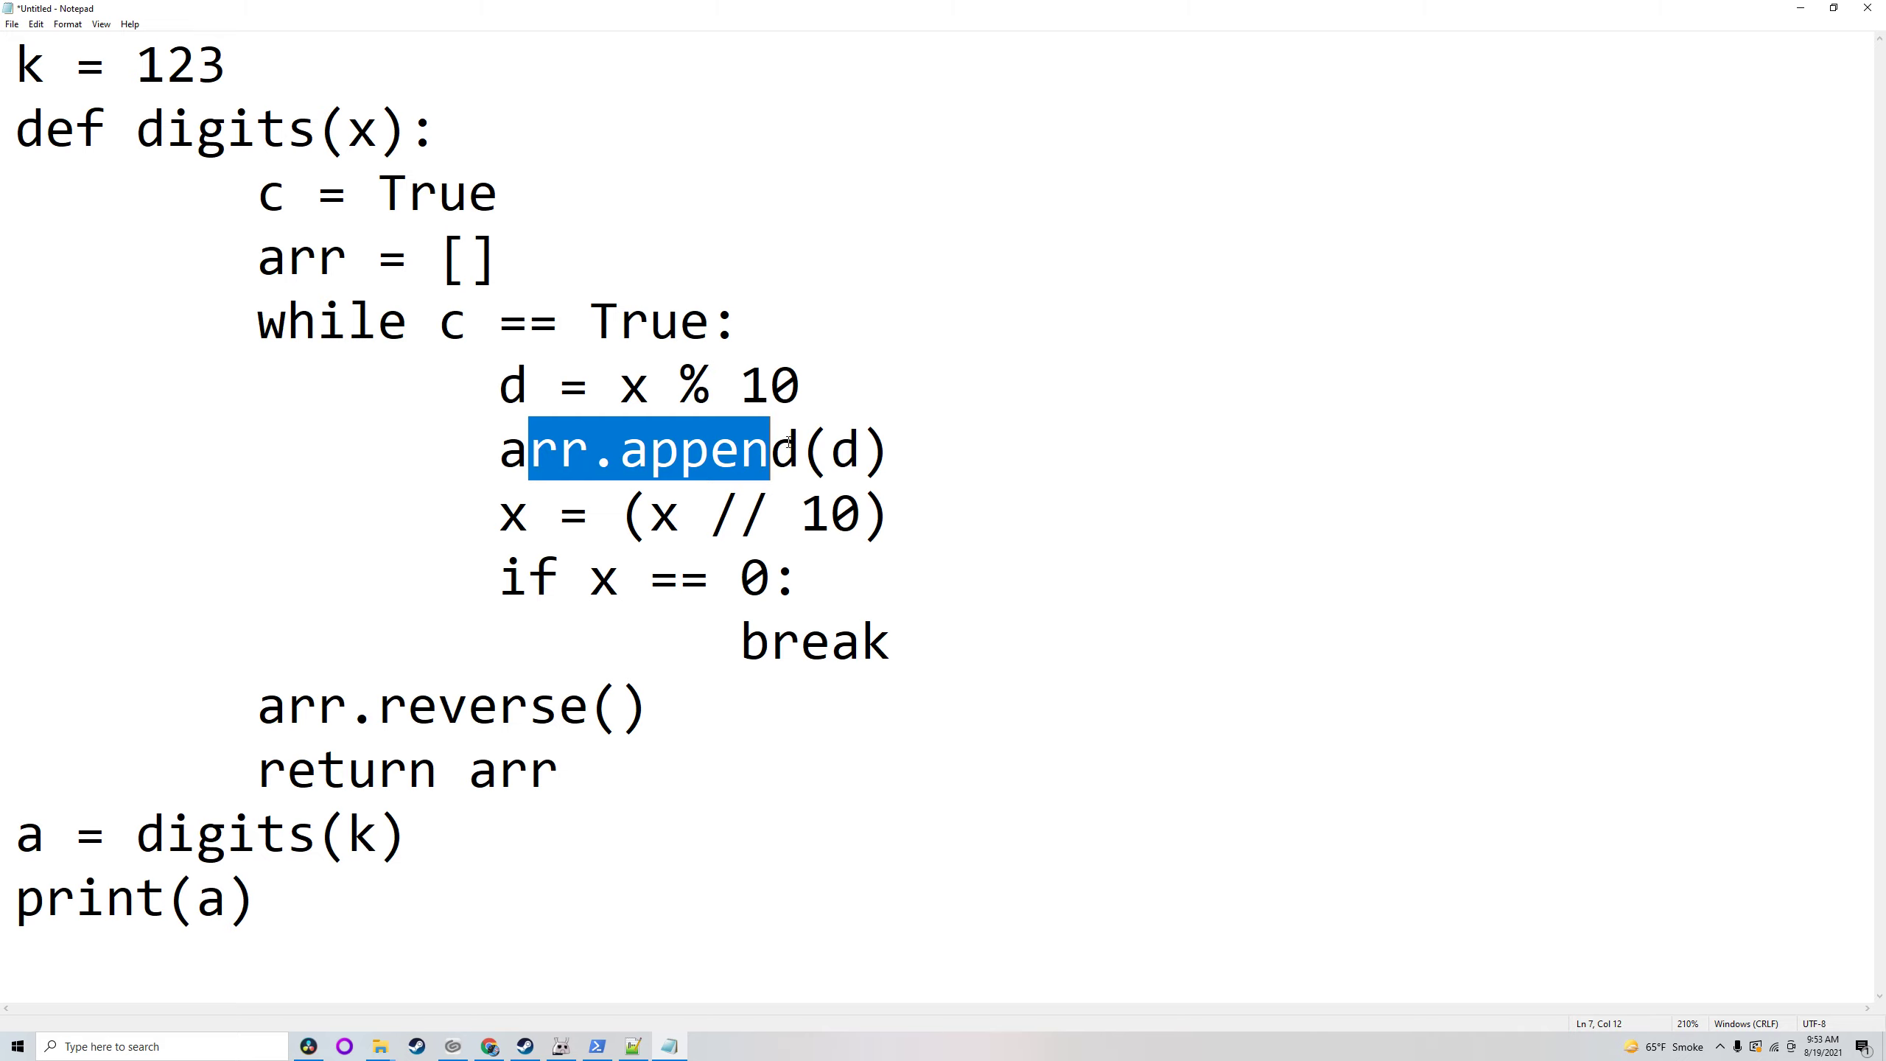
pyautogui.click(678, 514)
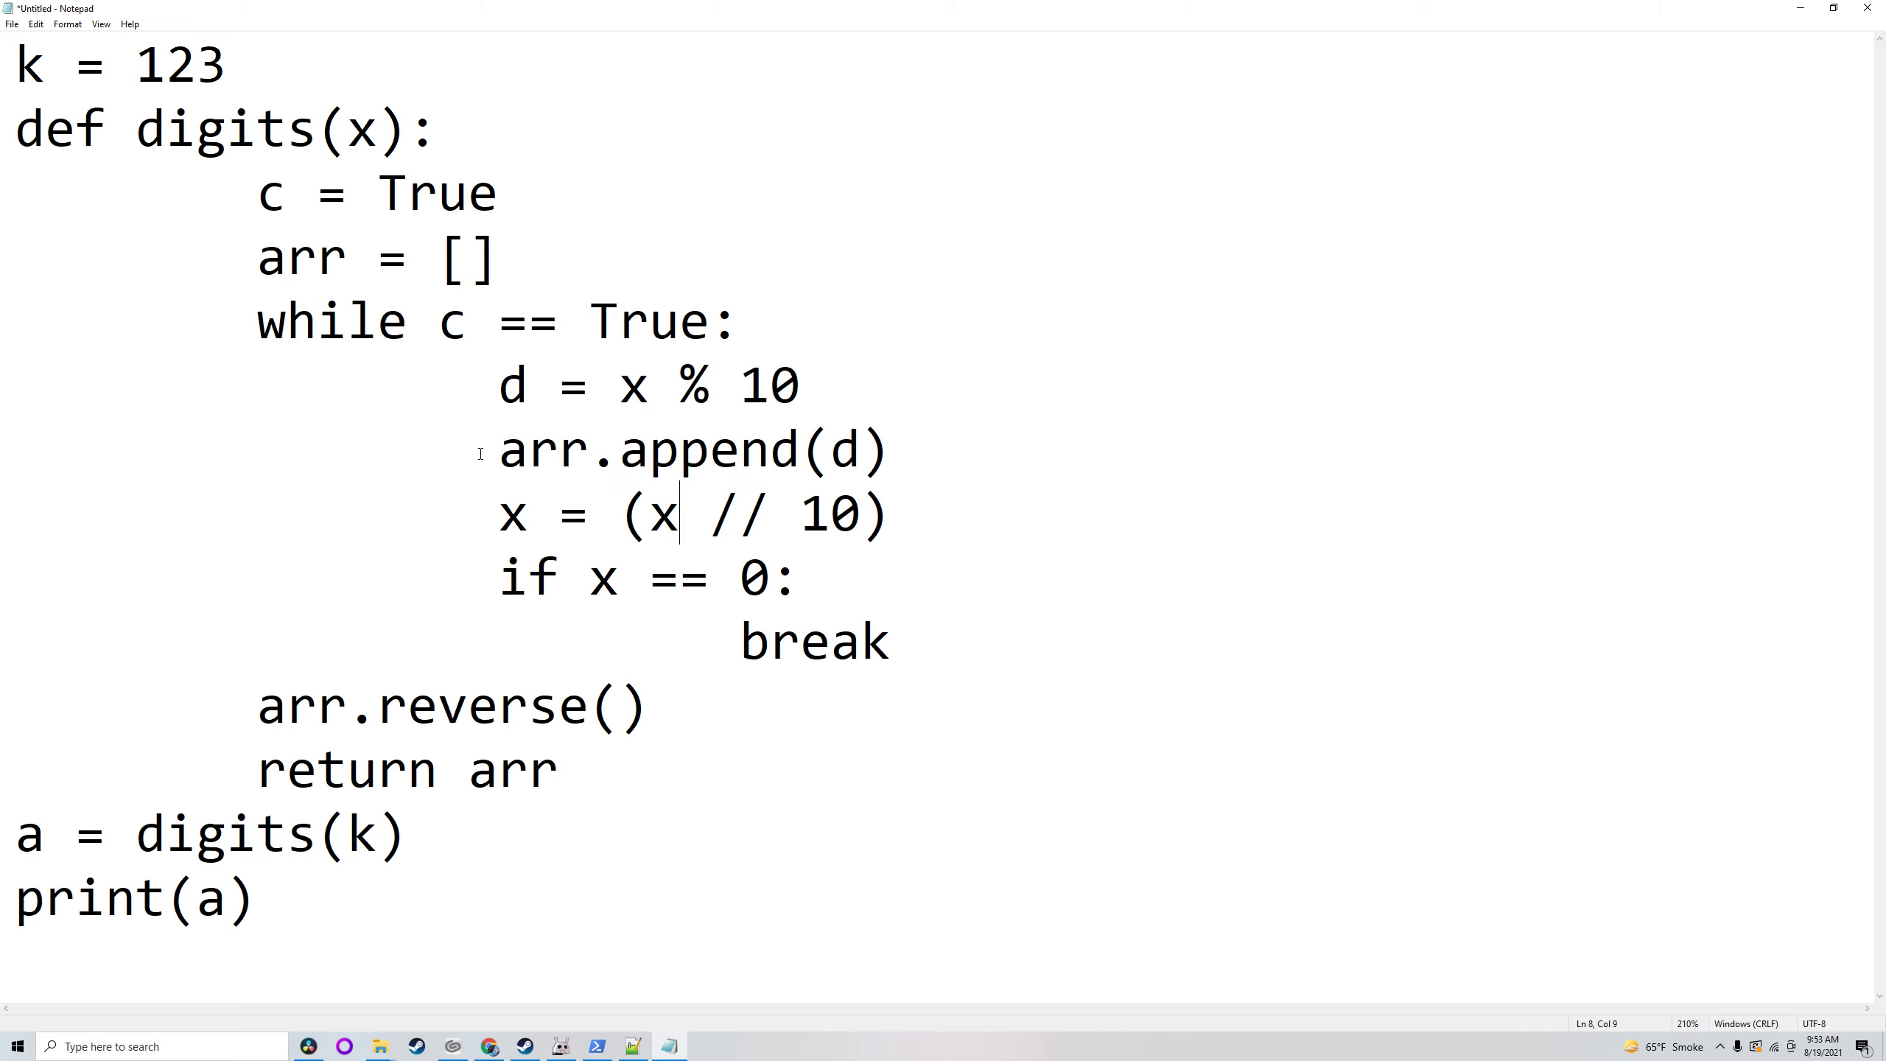
pyautogui.doubleClick(632, 386)
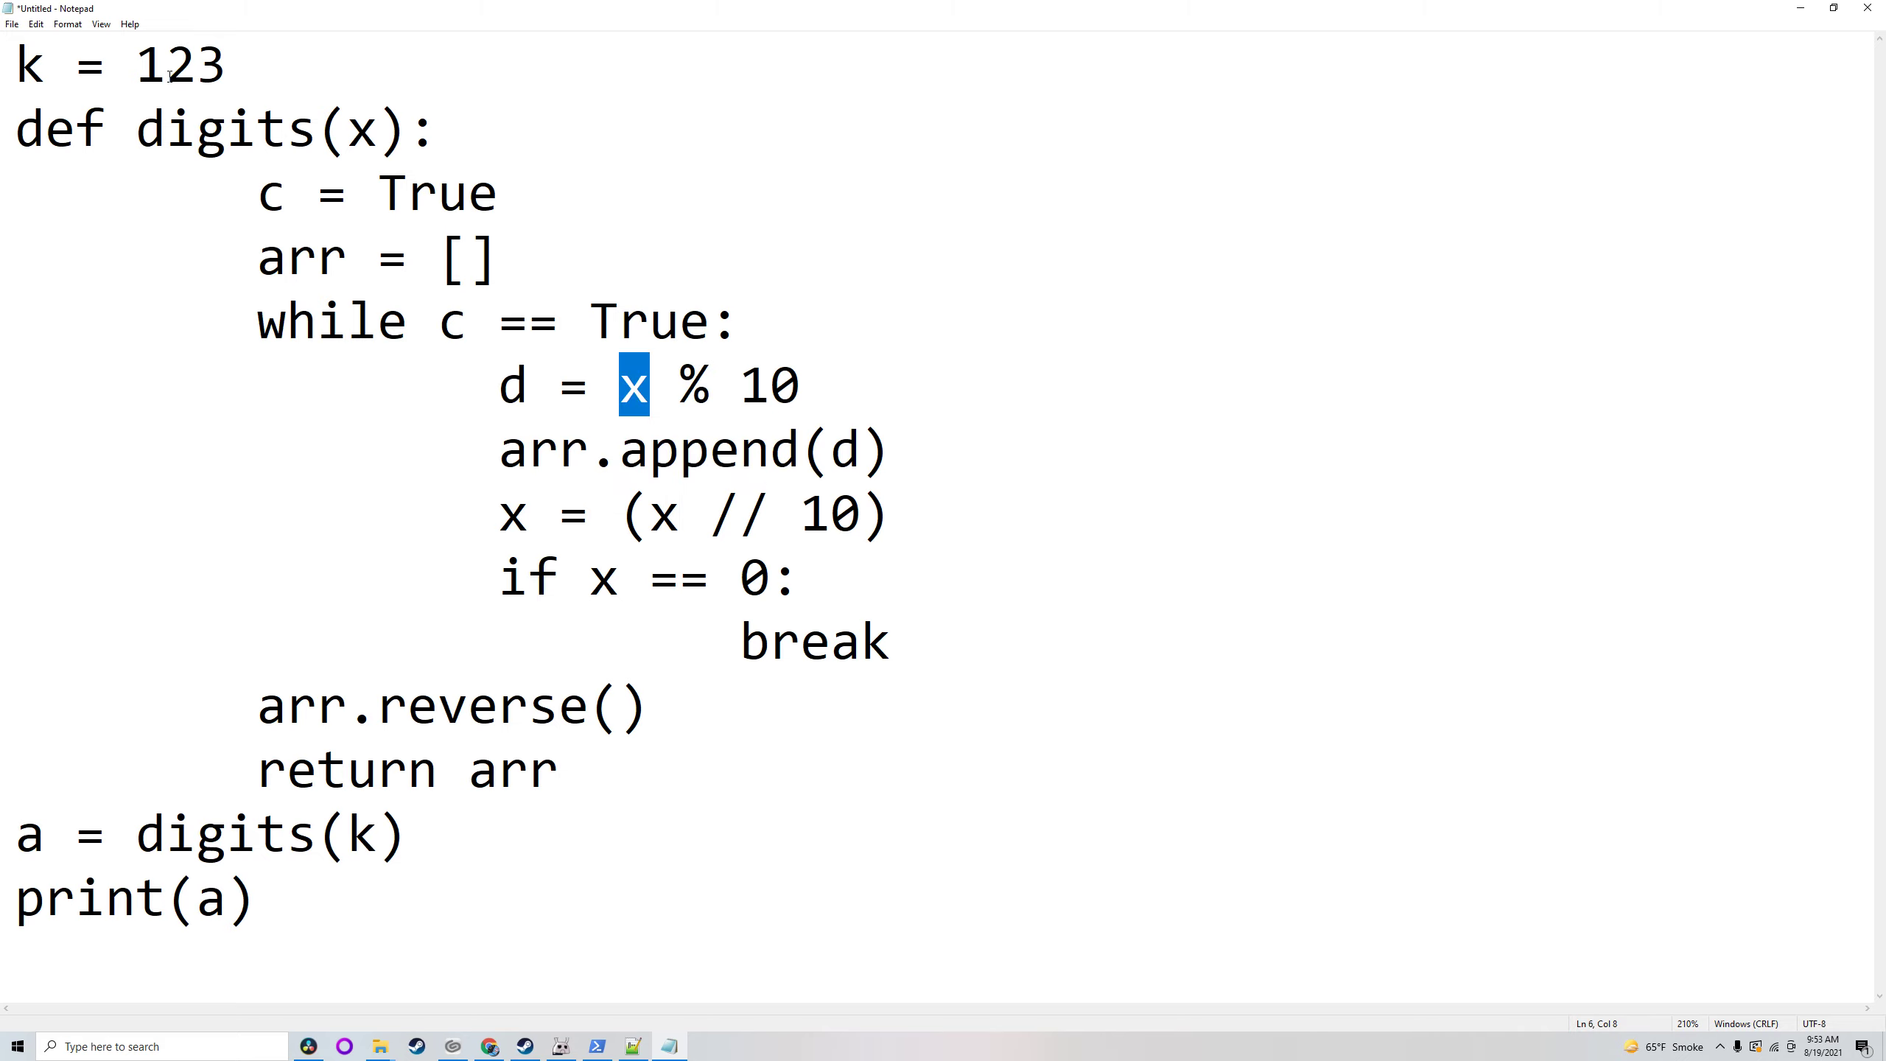
pyautogui.doubleClick(512, 514)
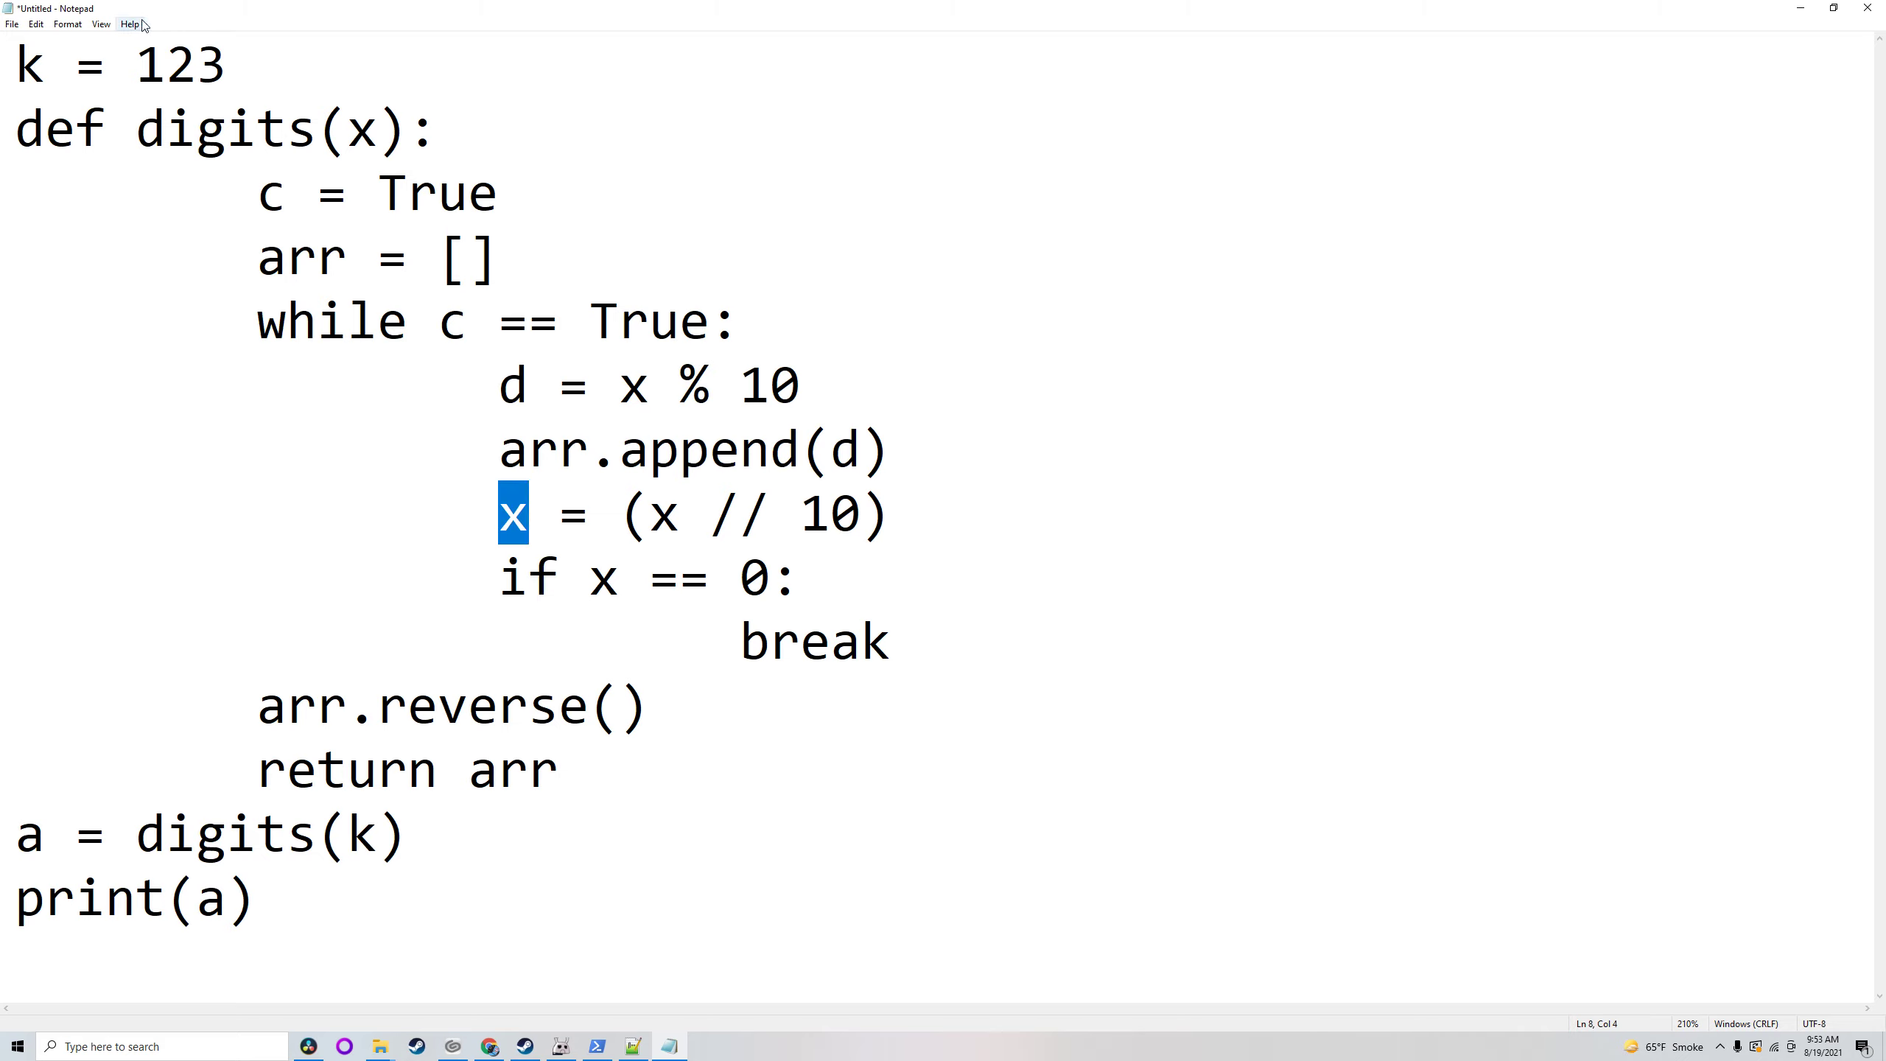
pyautogui.doubleClick(724, 514)
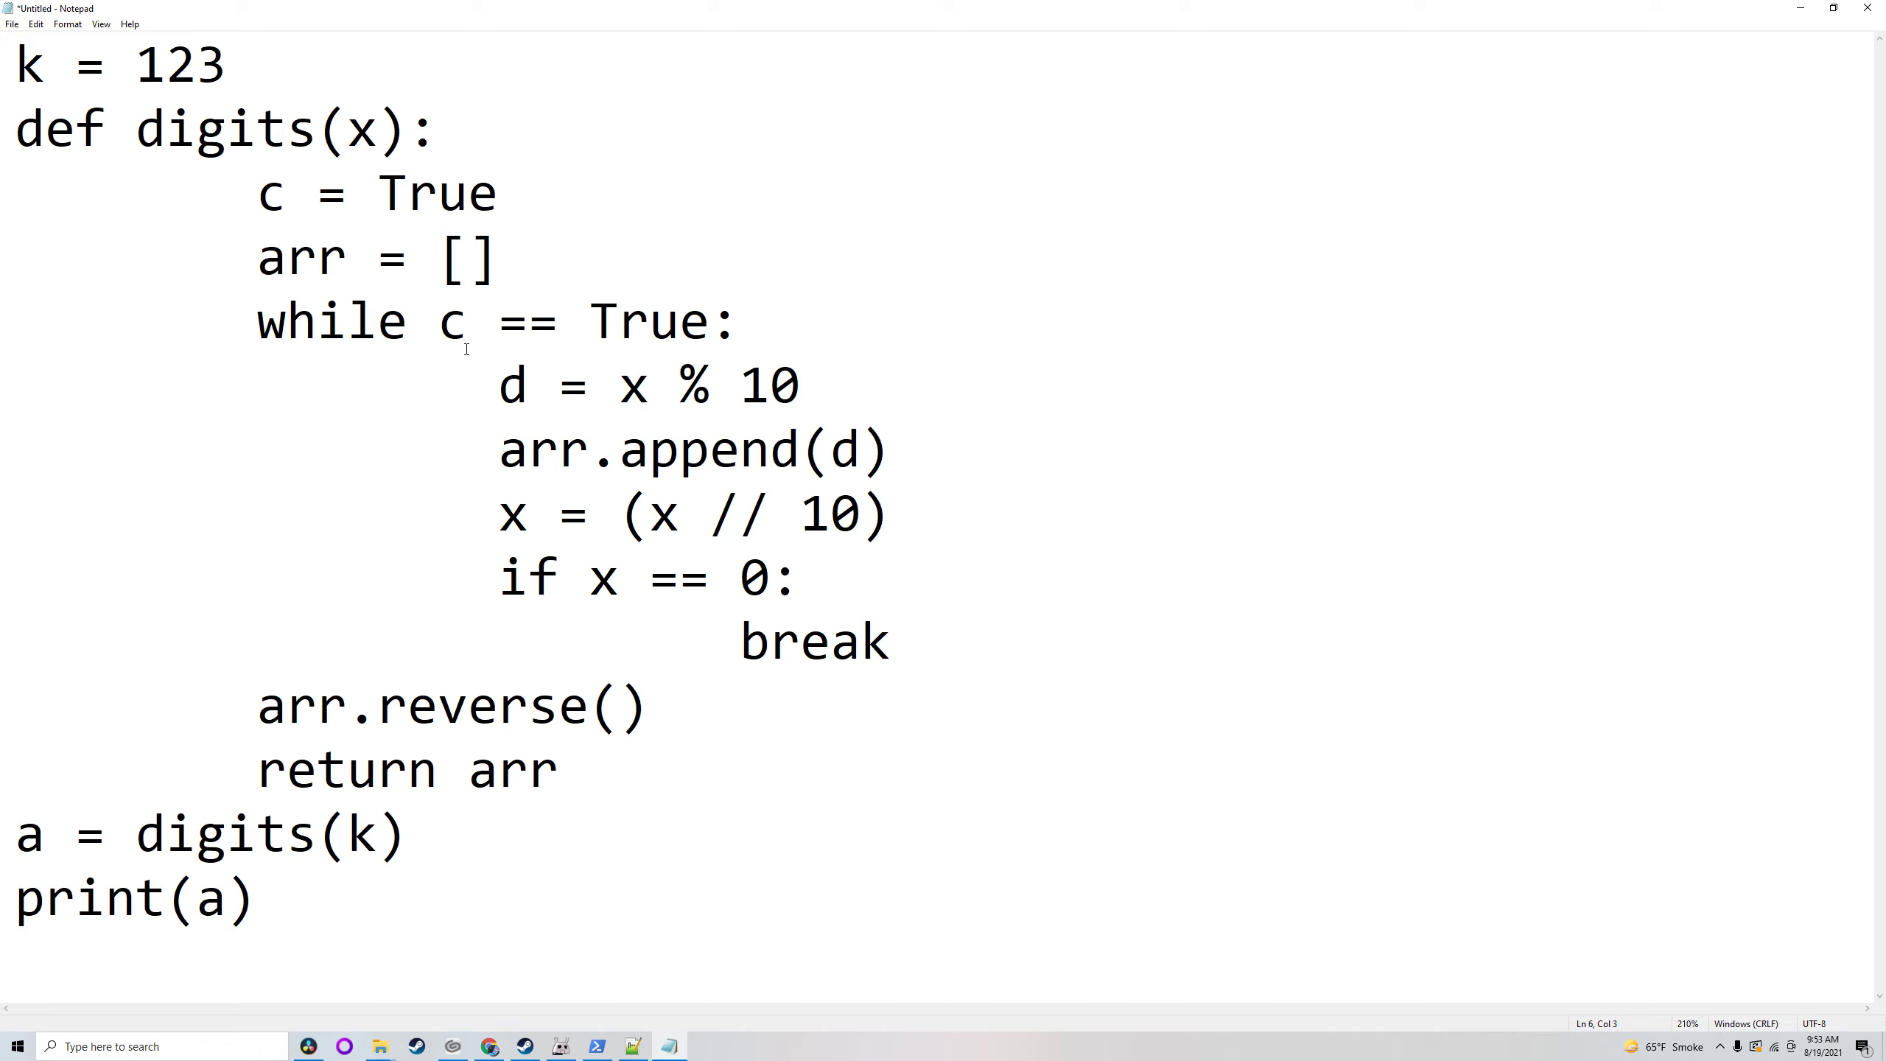
pyautogui.click(163, 65)
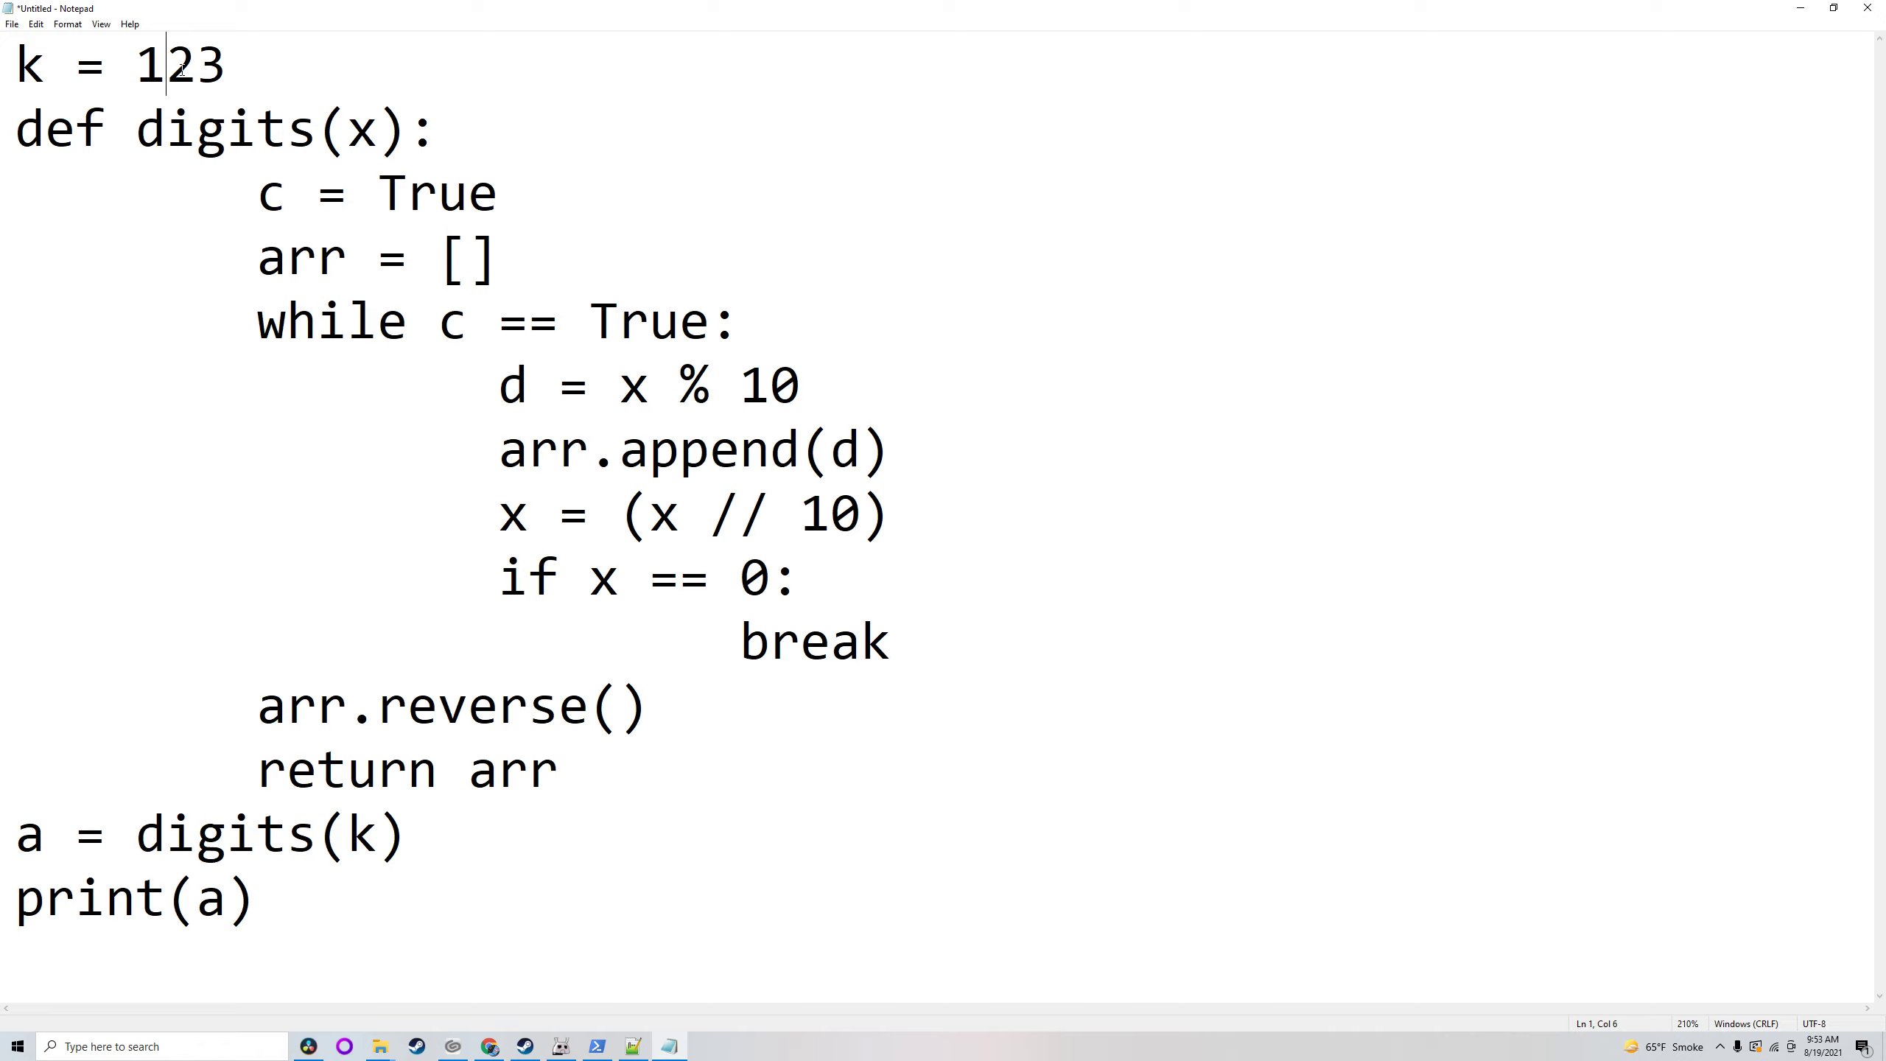
pyautogui.doubleClick(769, 386)
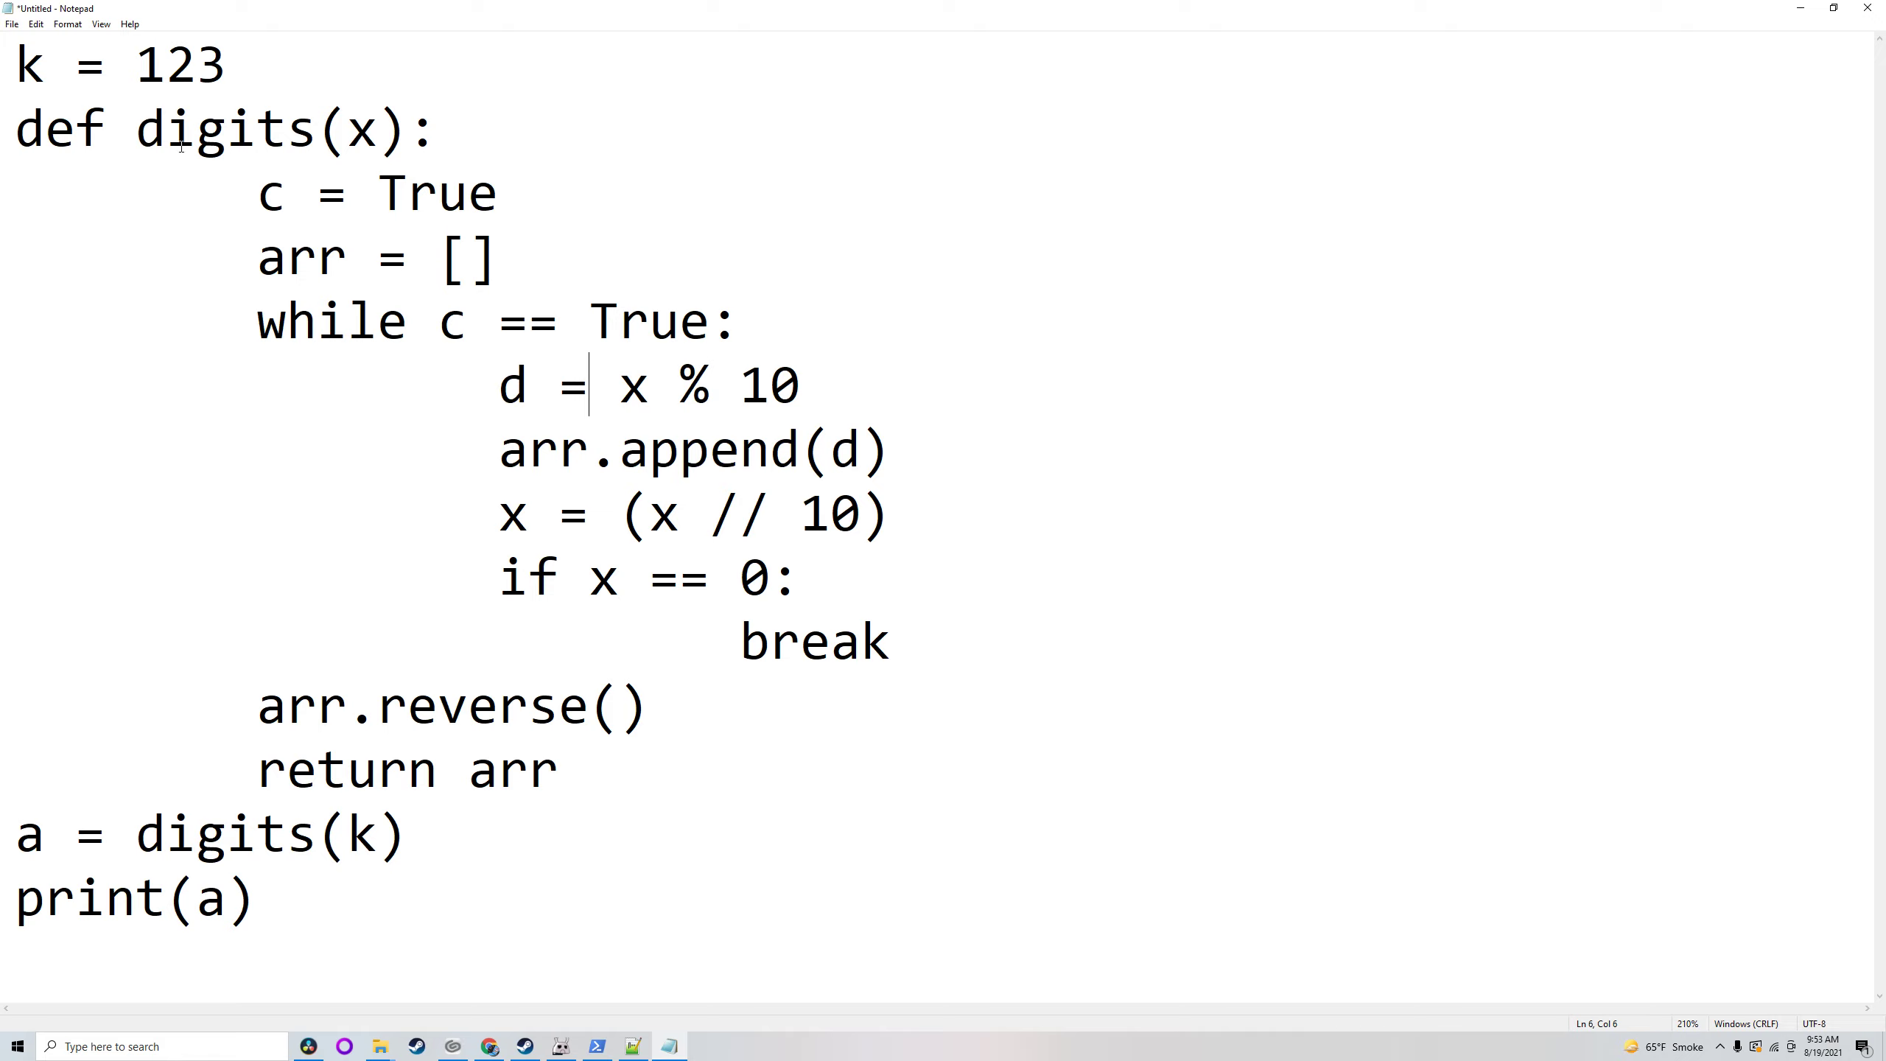
# Step: Trace the digits of 123 into arr via d, the // floor division line and the break statement
pyautogui.click(139, 65)
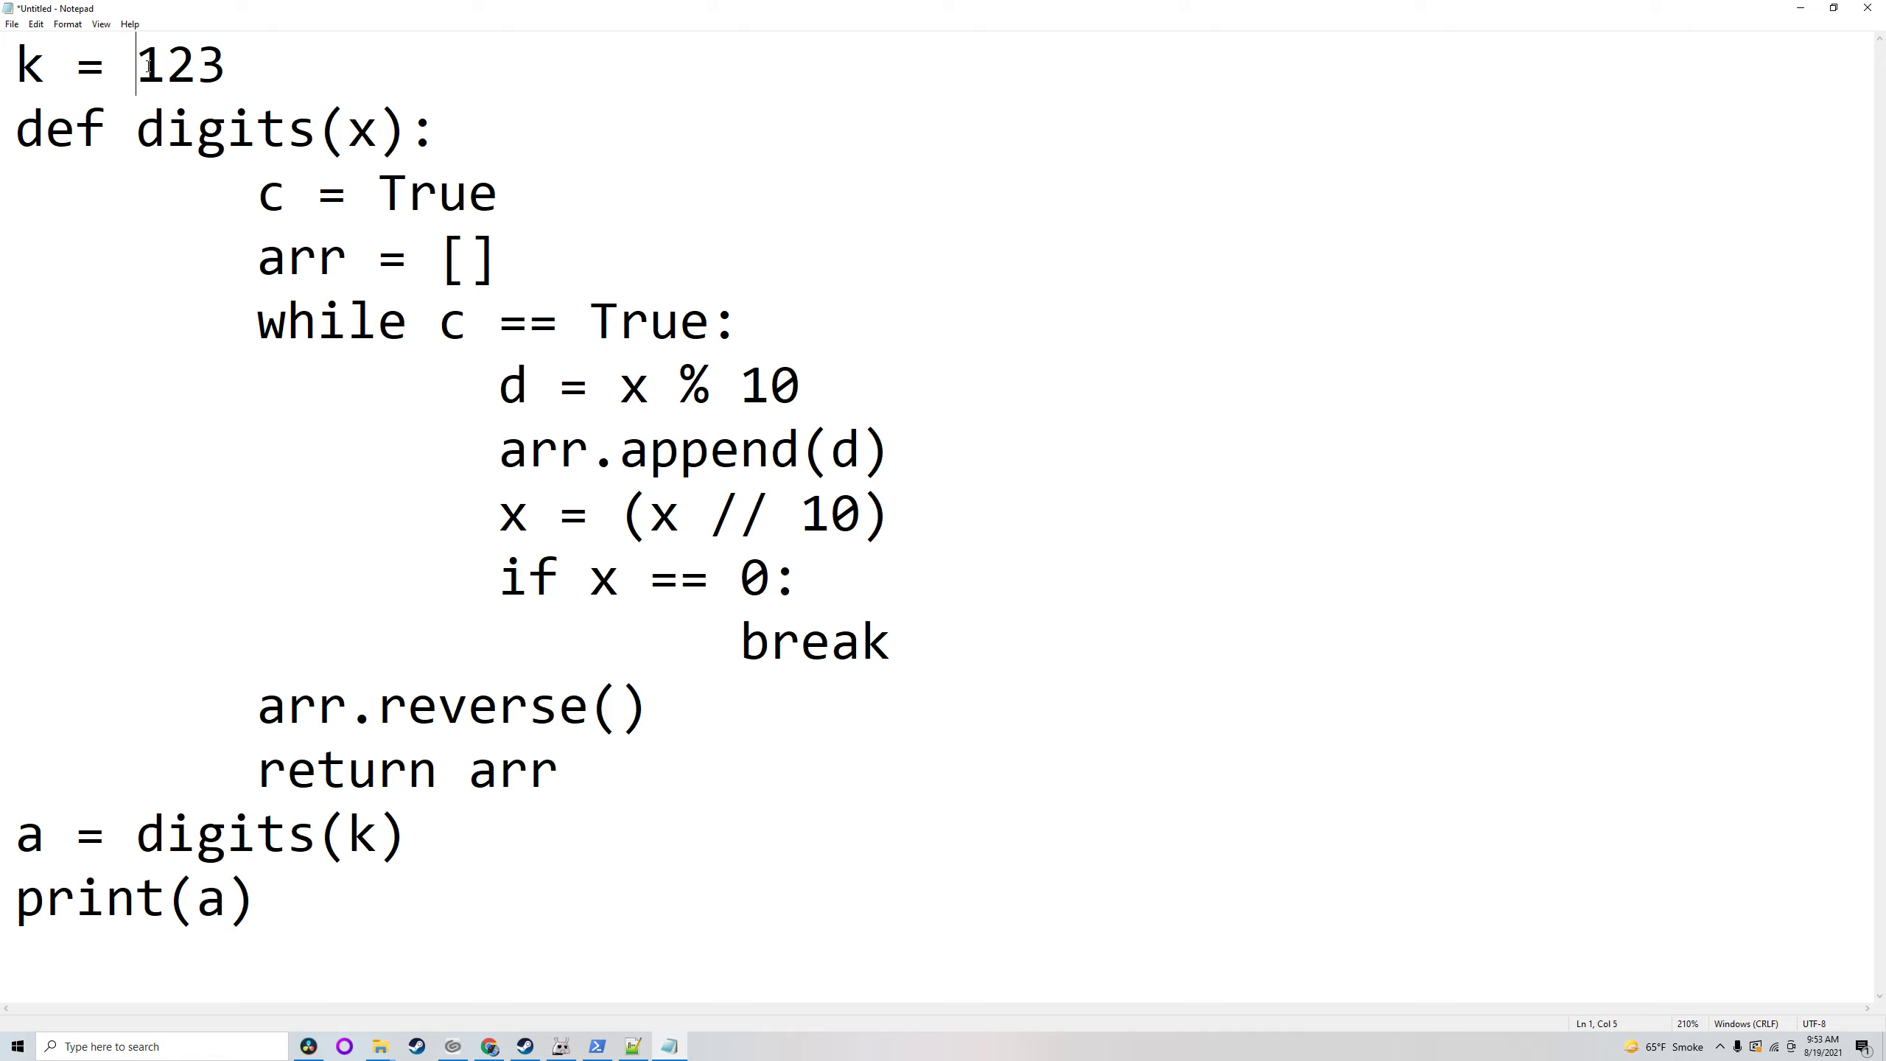
pyautogui.click(162, 65)
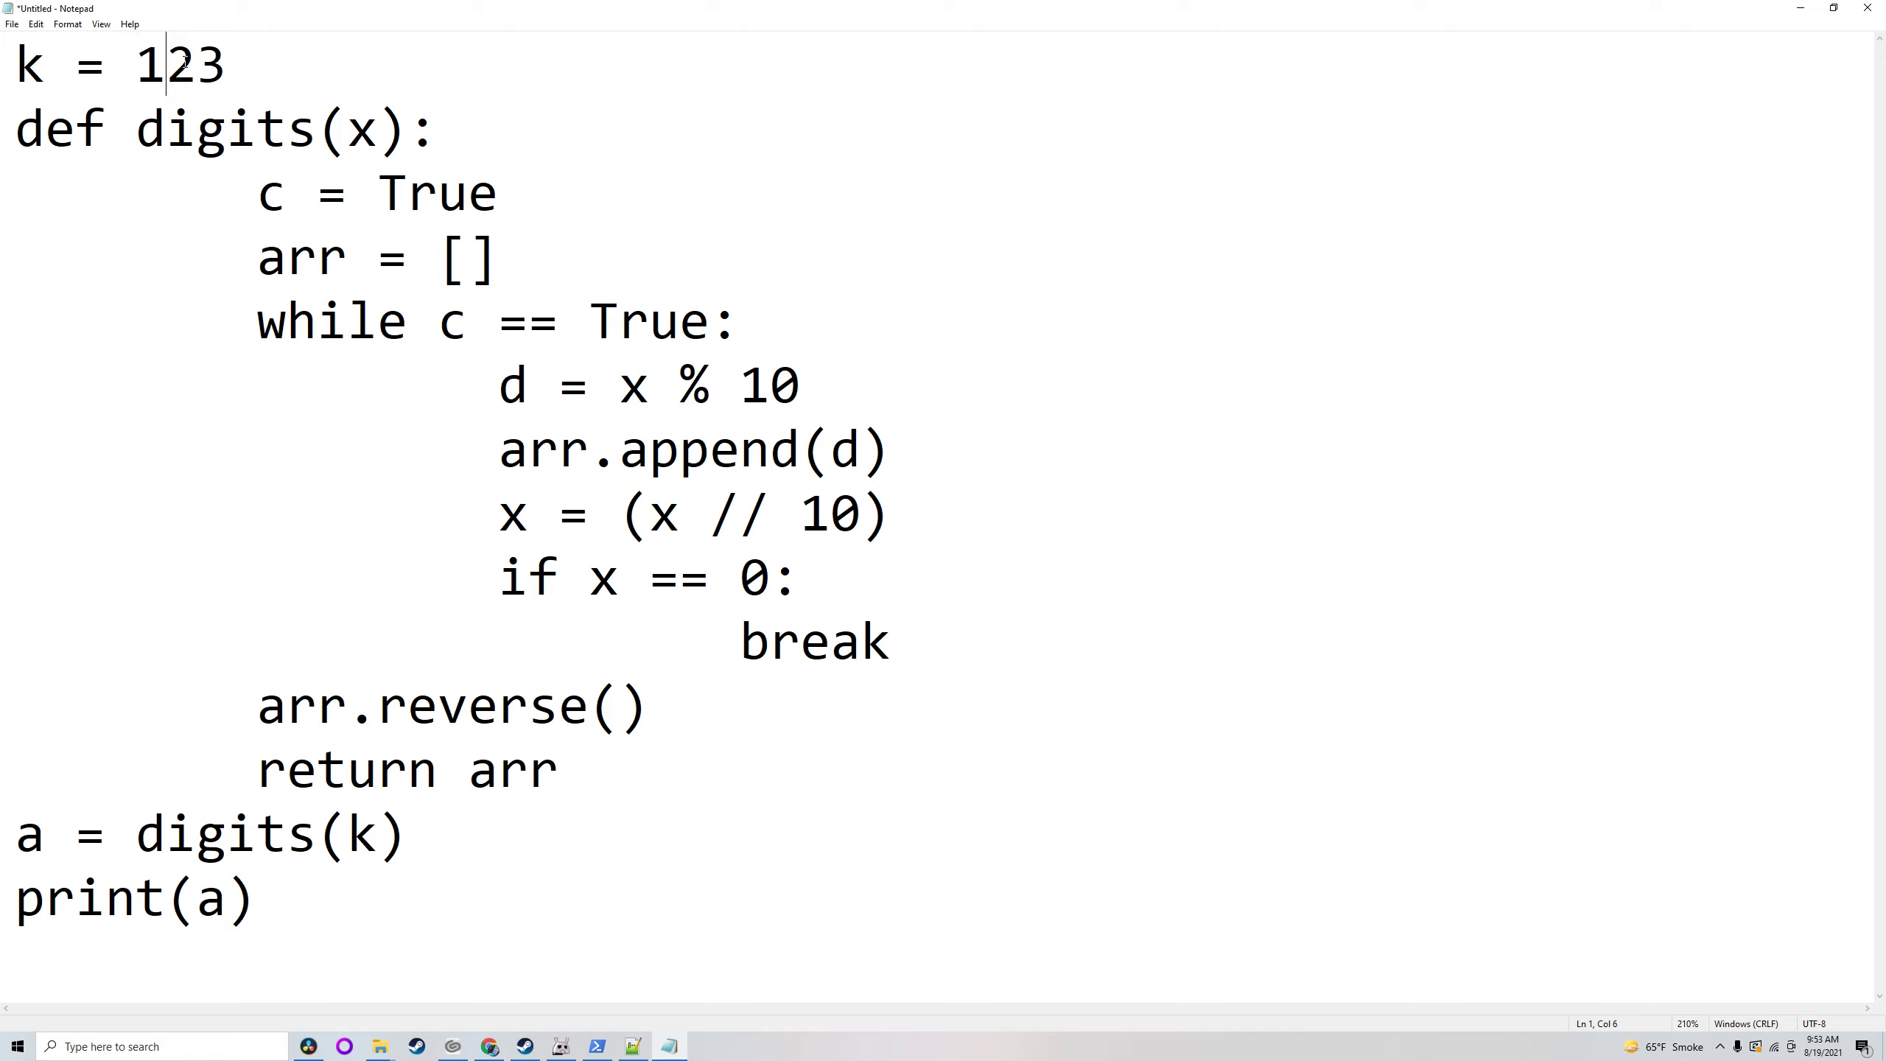
pyautogui.moveTo(529, 432)
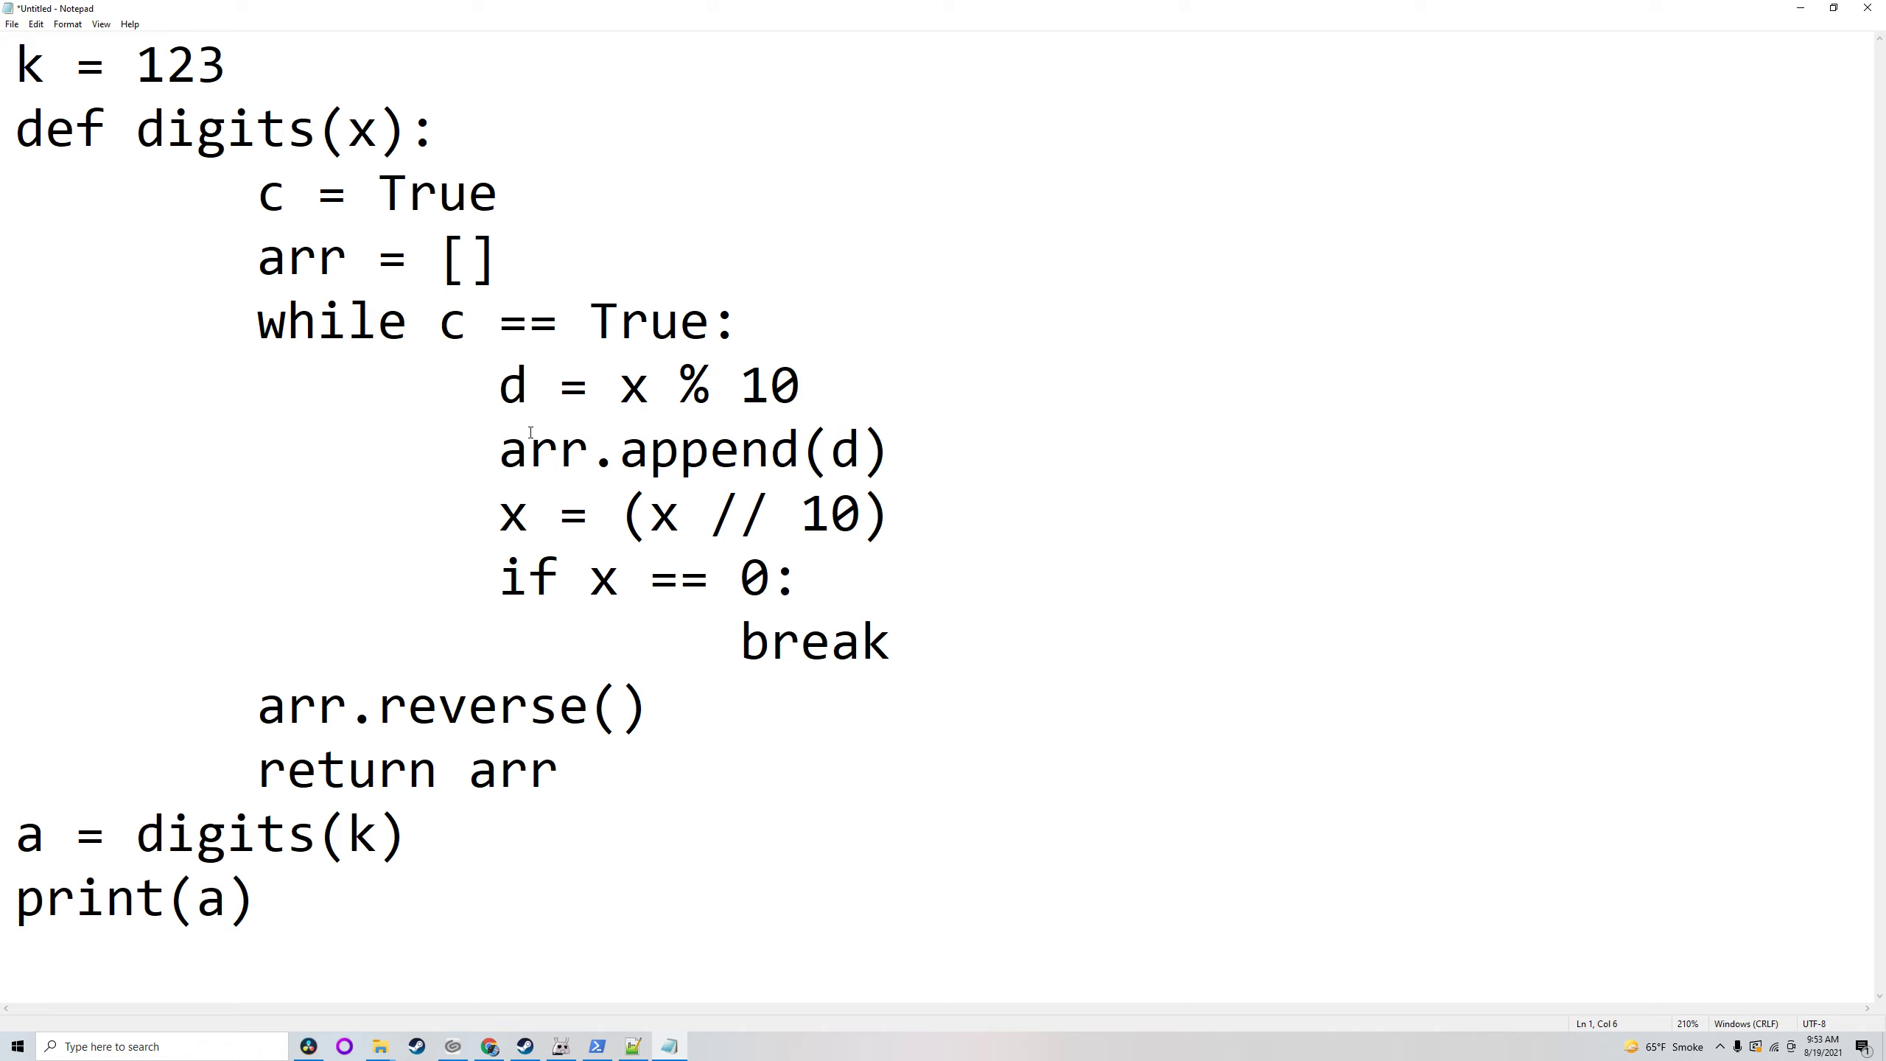
pyautogui.doubleClick(841, 448)
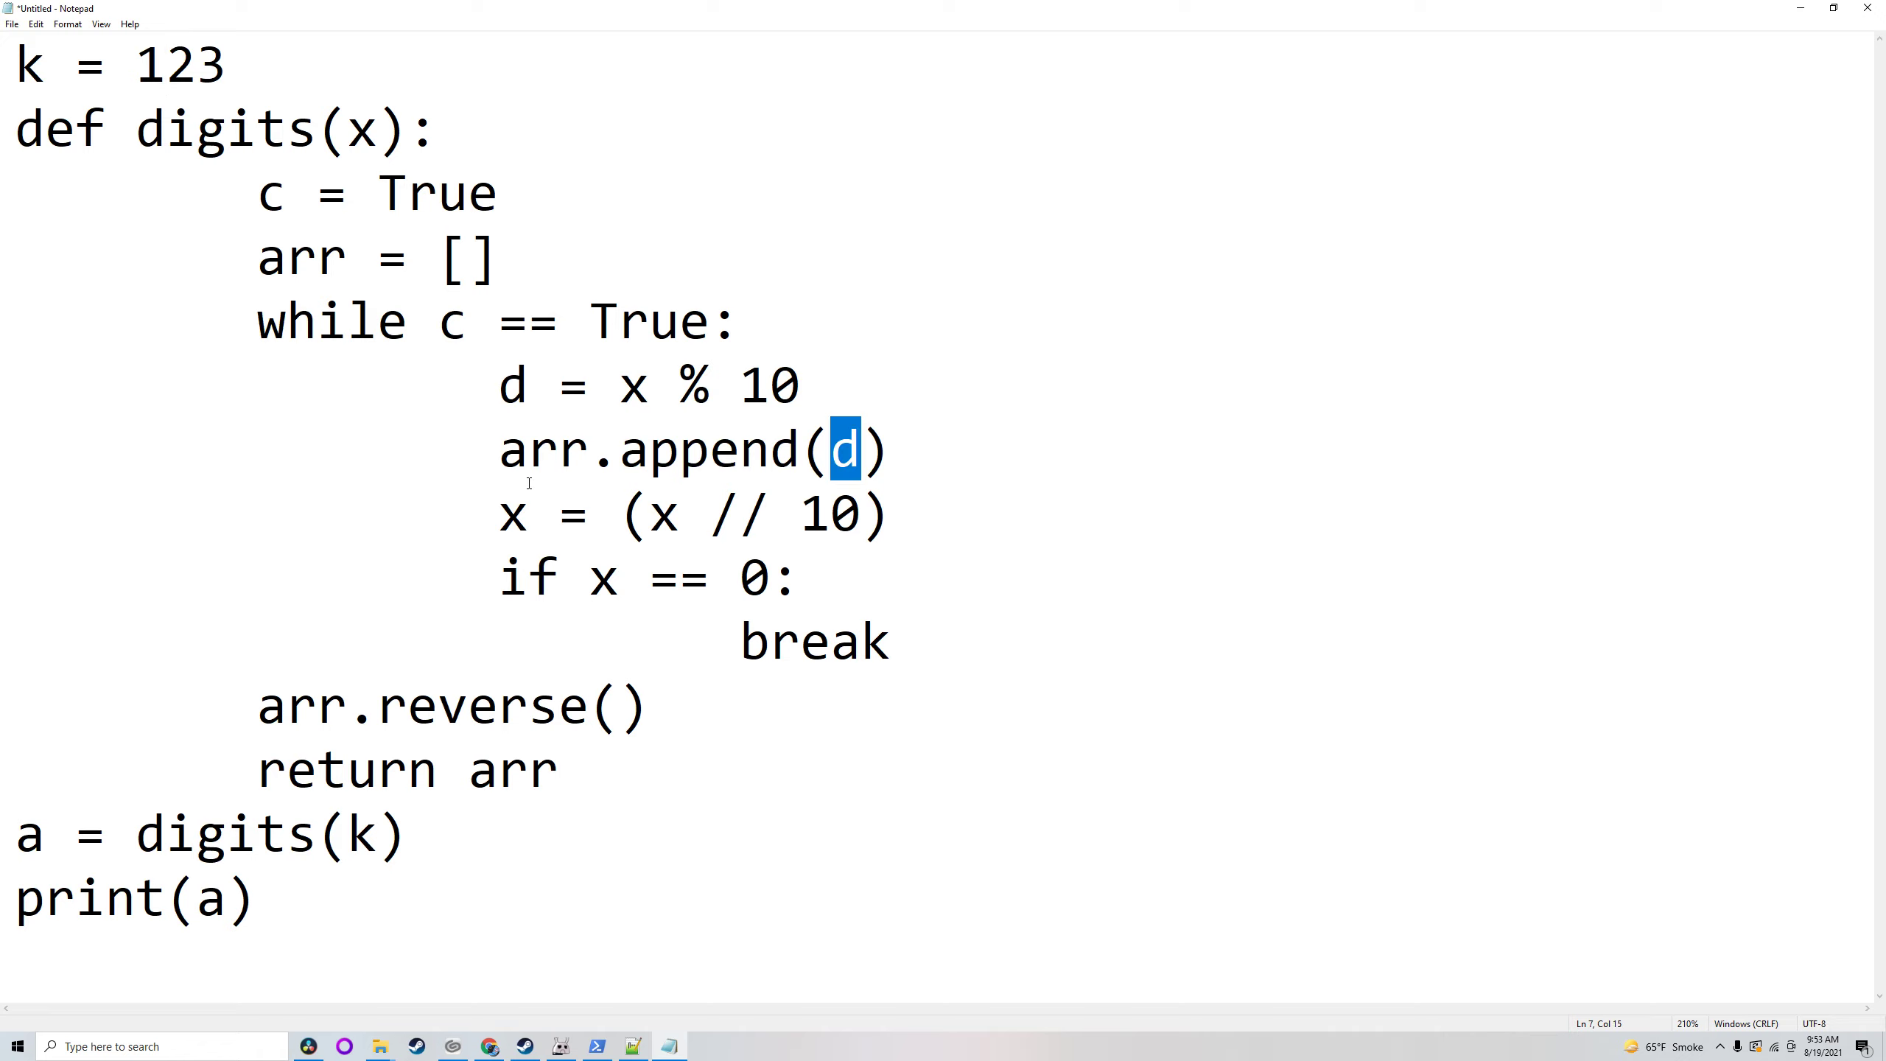
pyautogui.click(830, 514)
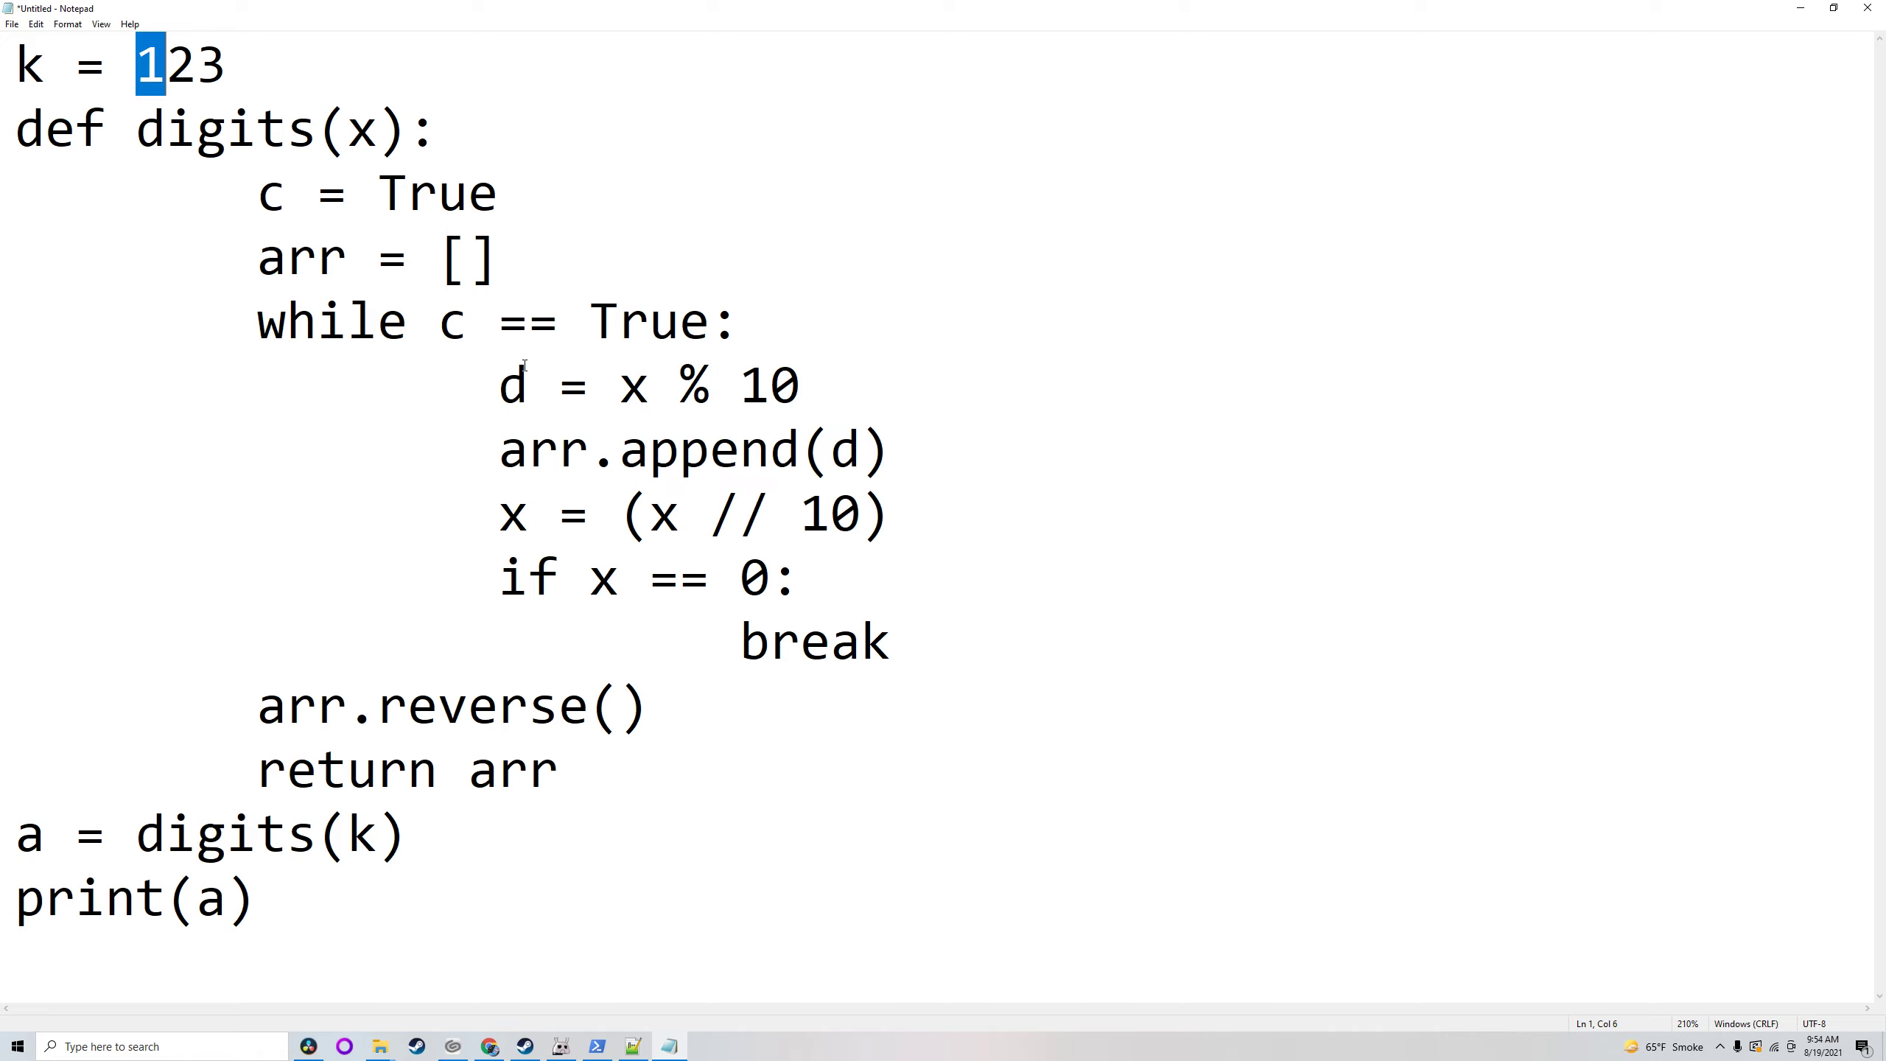
pyautogui.moveTo(341, 277)
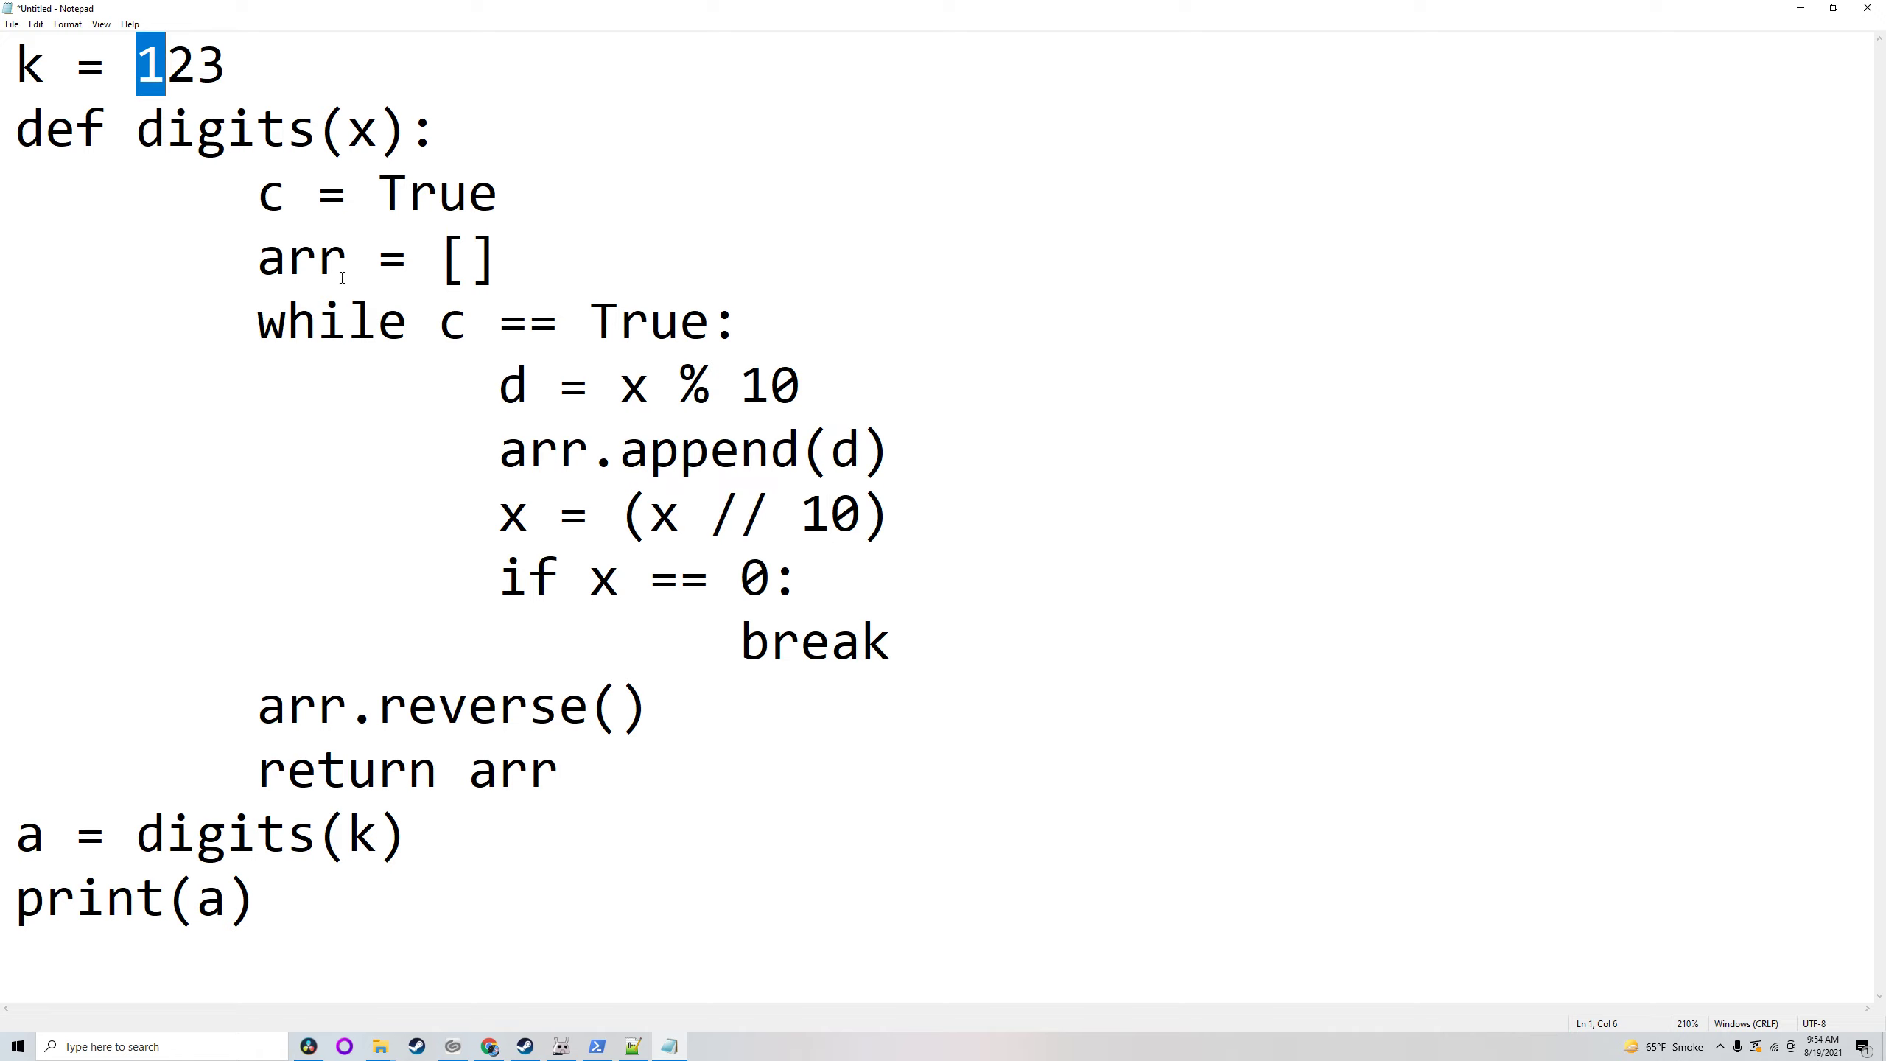
pyautogui.click(662, 387)
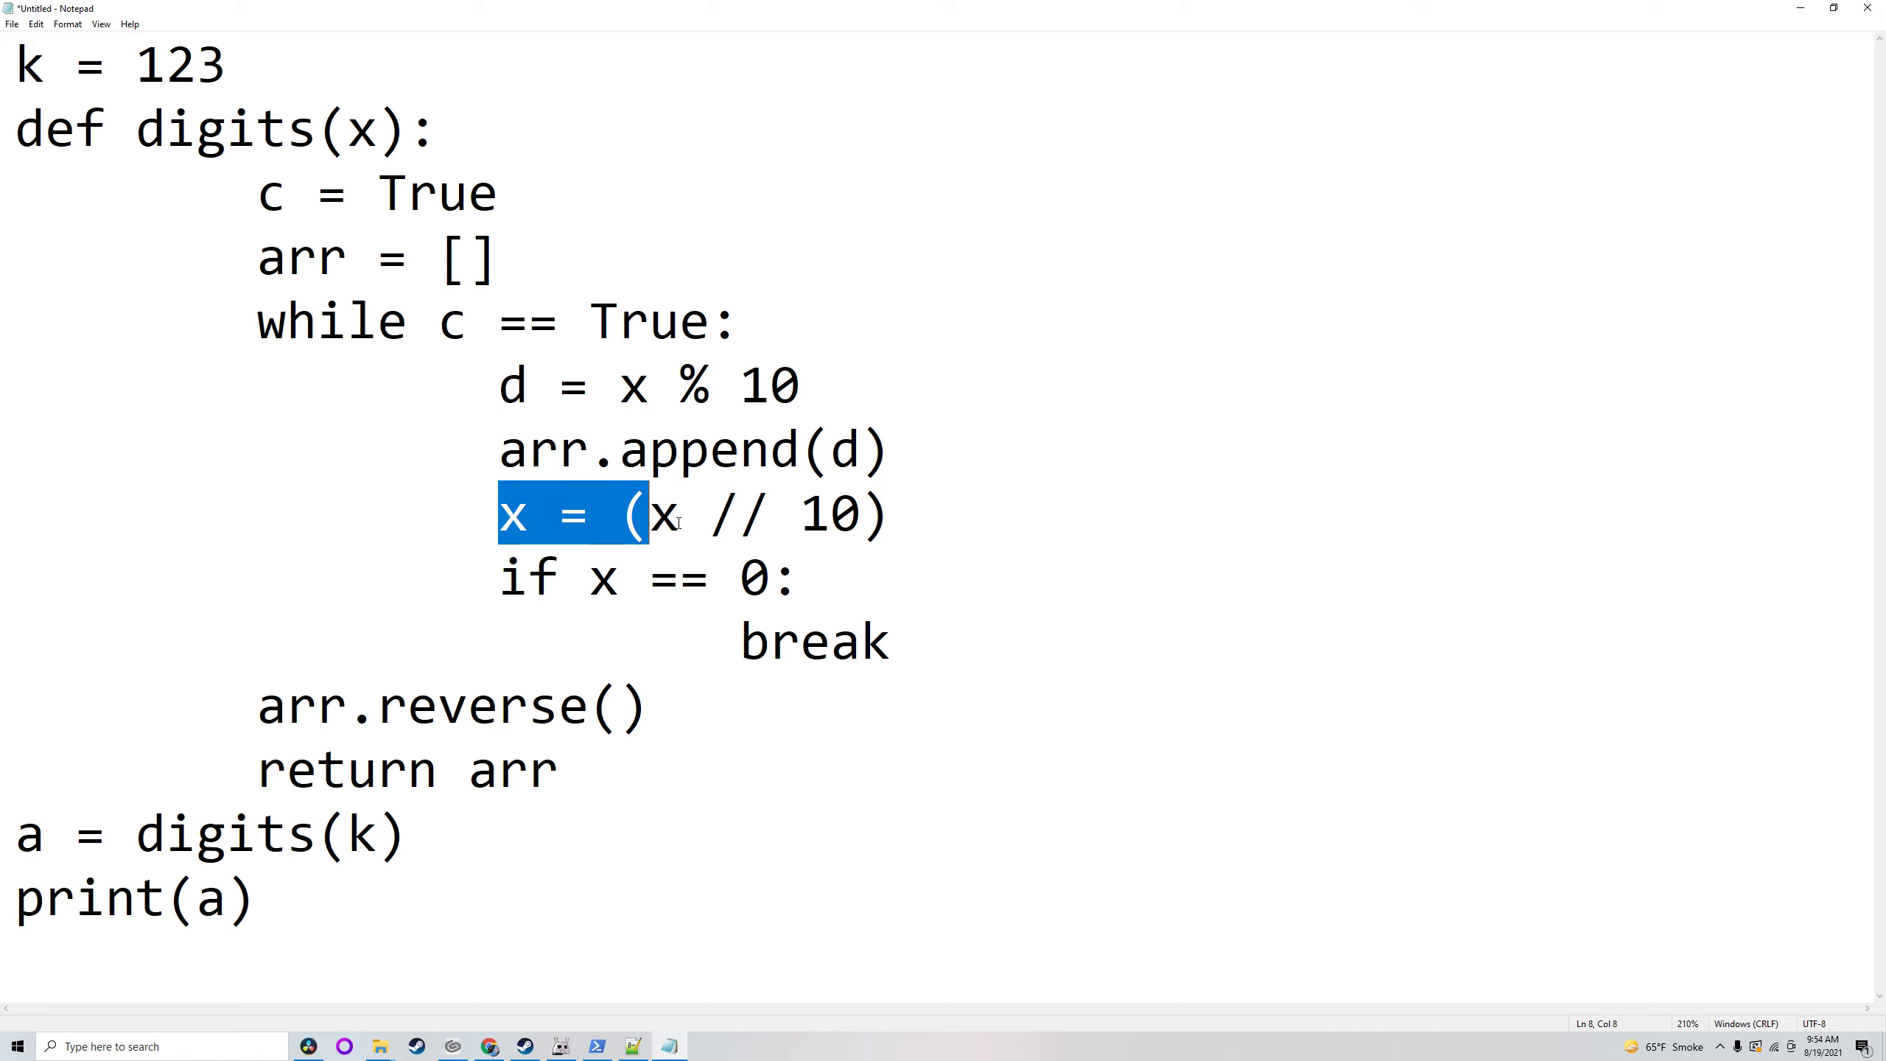
pyautogui.click(890, 515)
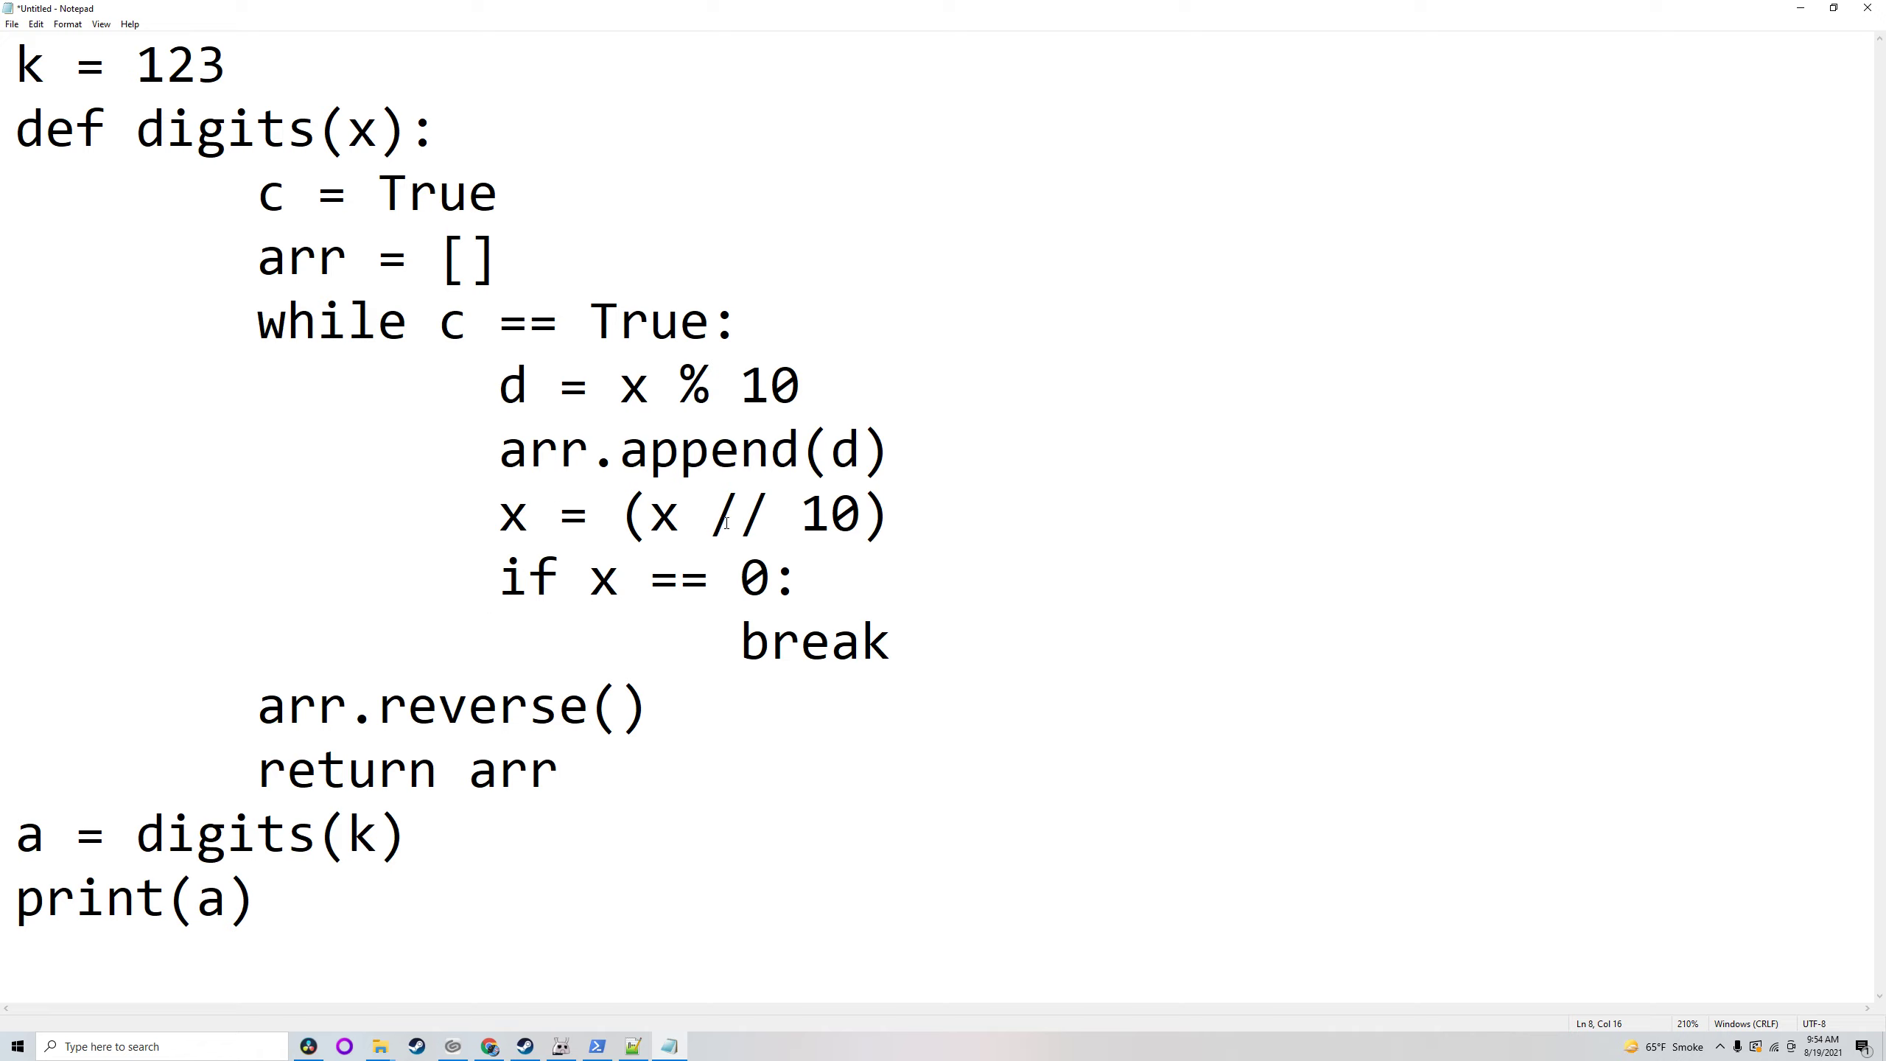
pyautogui.doubleClick(740, 514)
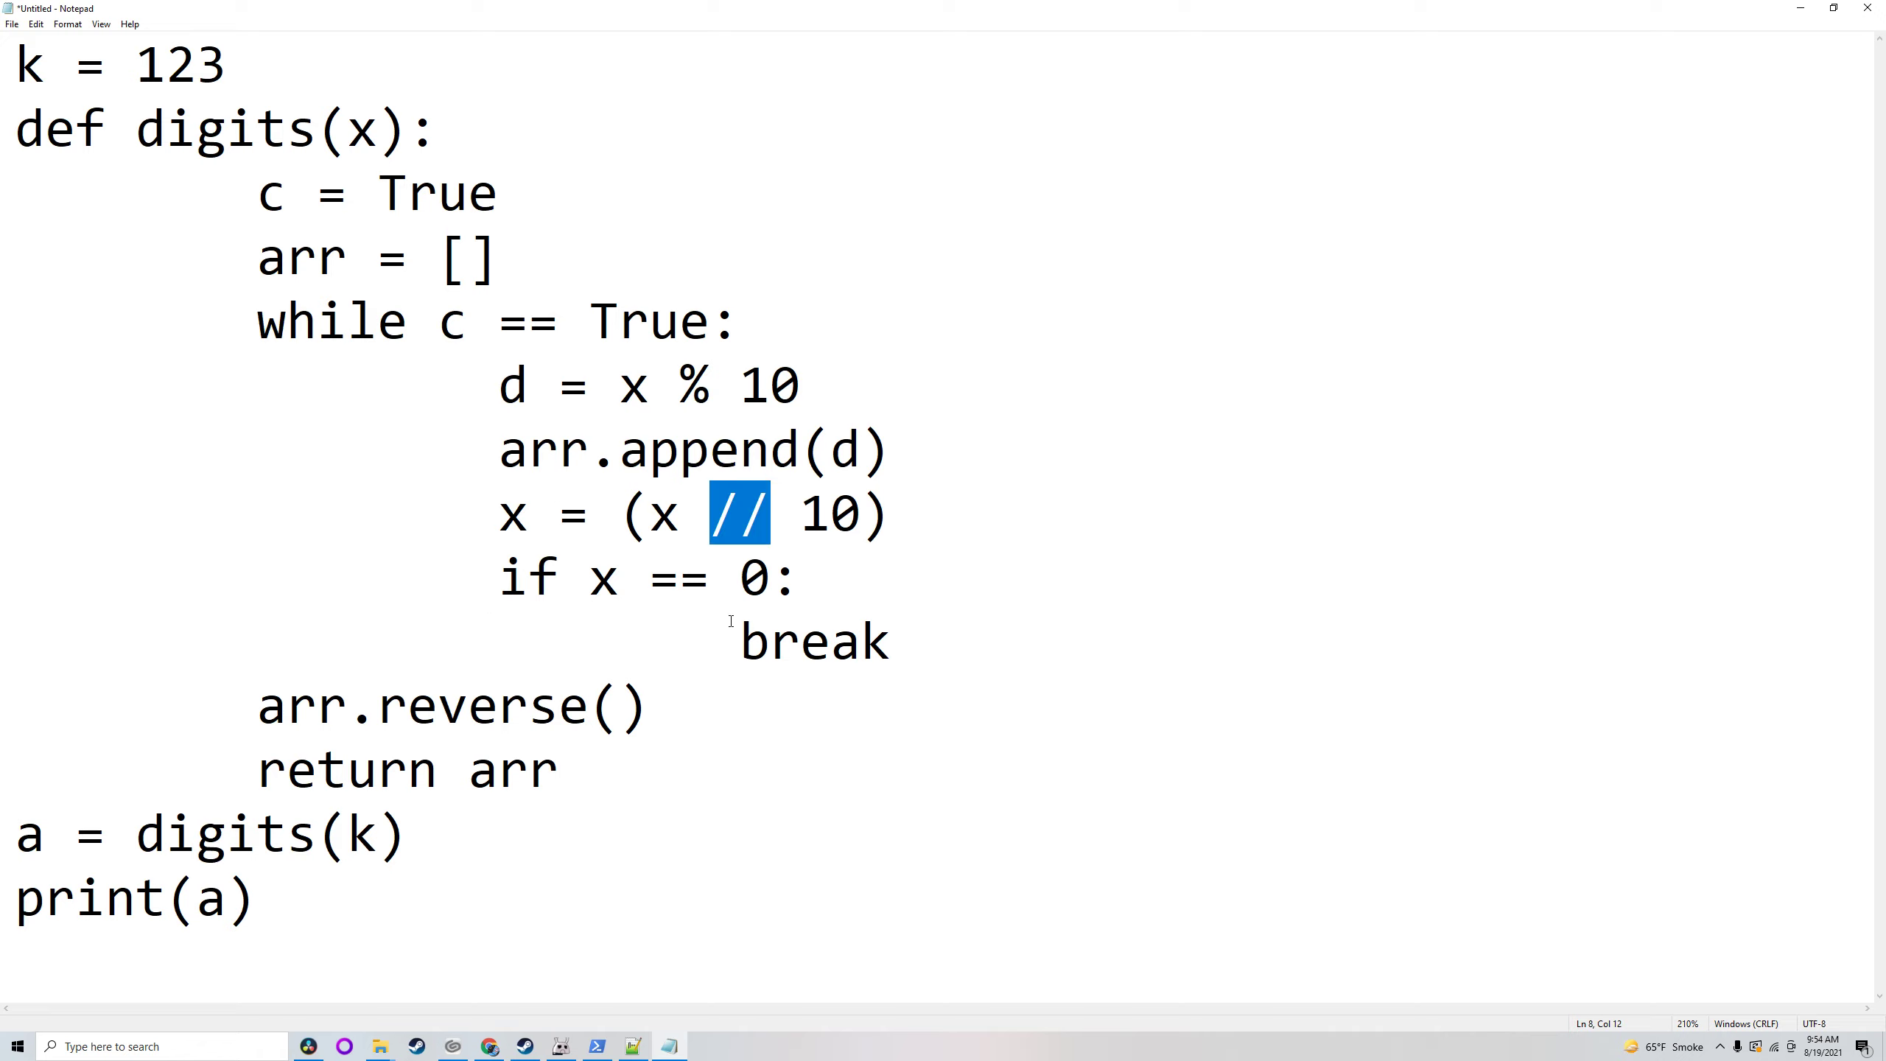
pyautogui.doubleClick(815, 639)
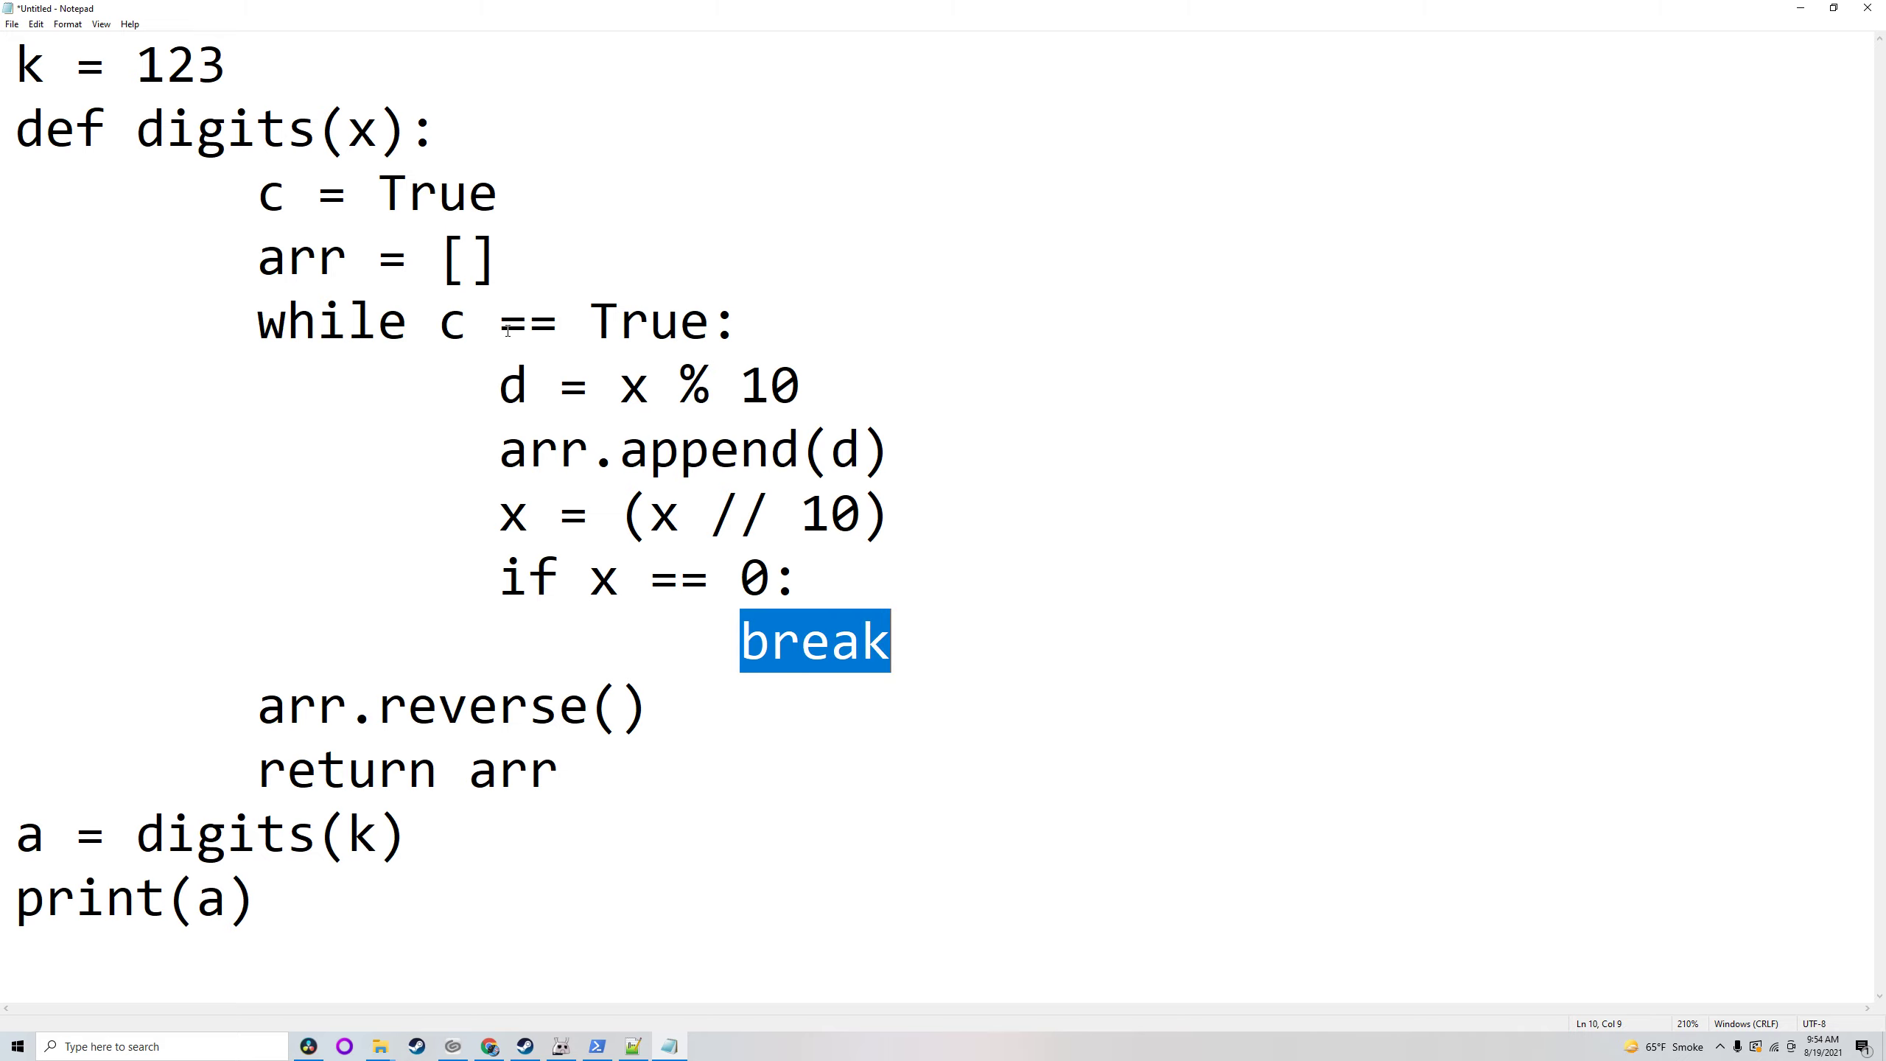
# Step: Cover arr.reverse(), return arr and print(a), then switch to PowerShell showing [1, 2, 3]
pyautogui.click(619, 386)
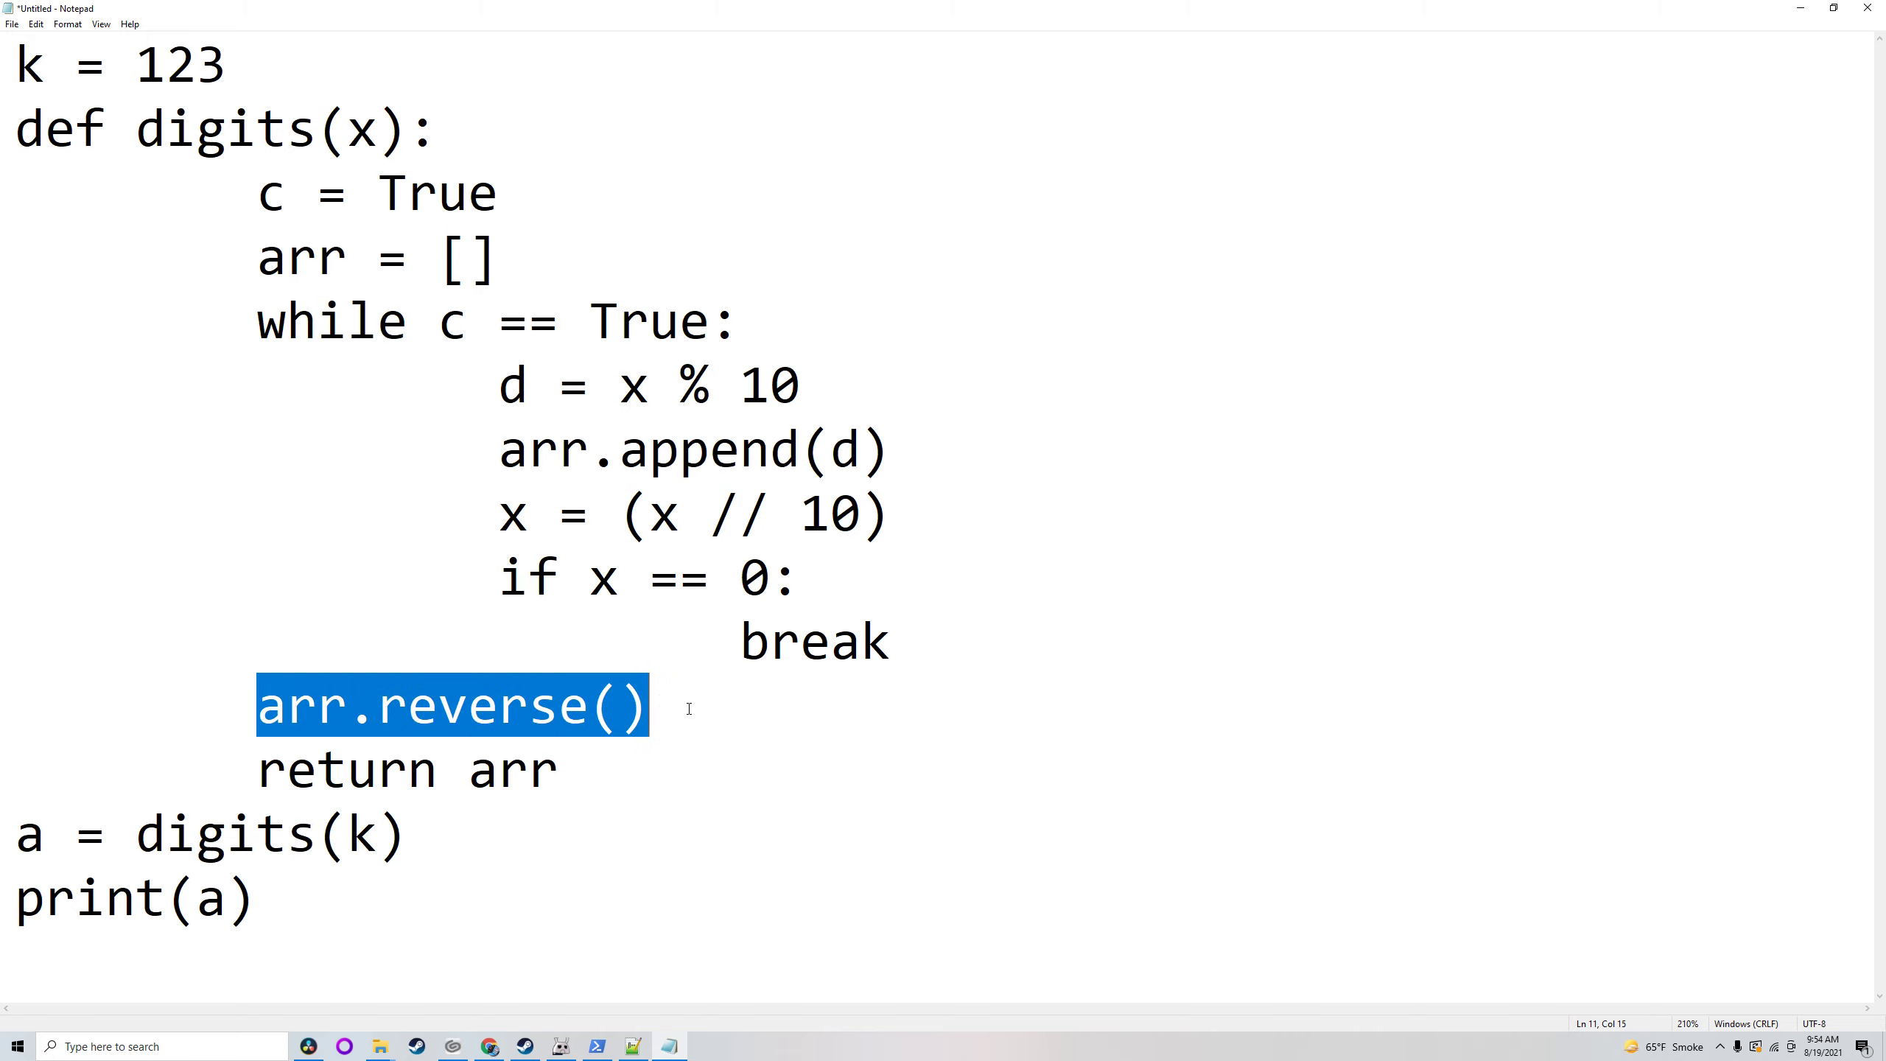
pyautogui.click(653, 706)
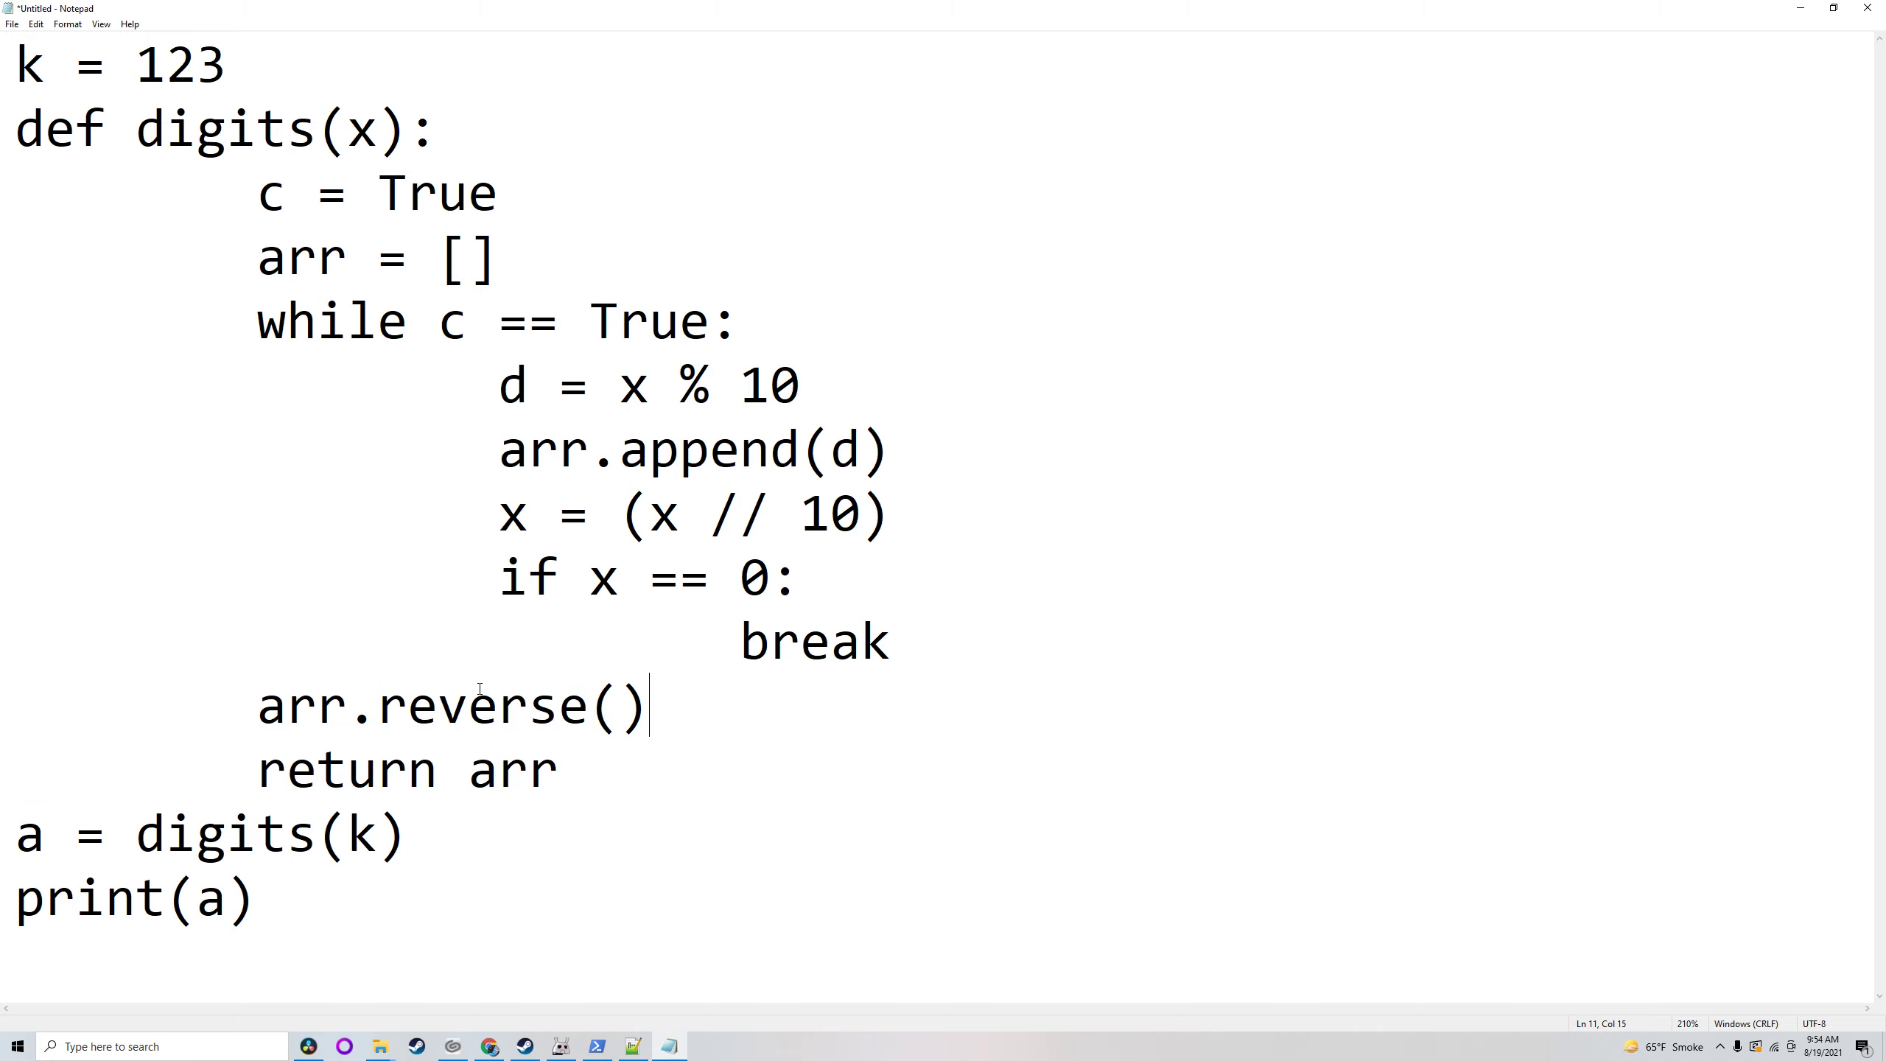
pyautogui.moveTo(511, 675)
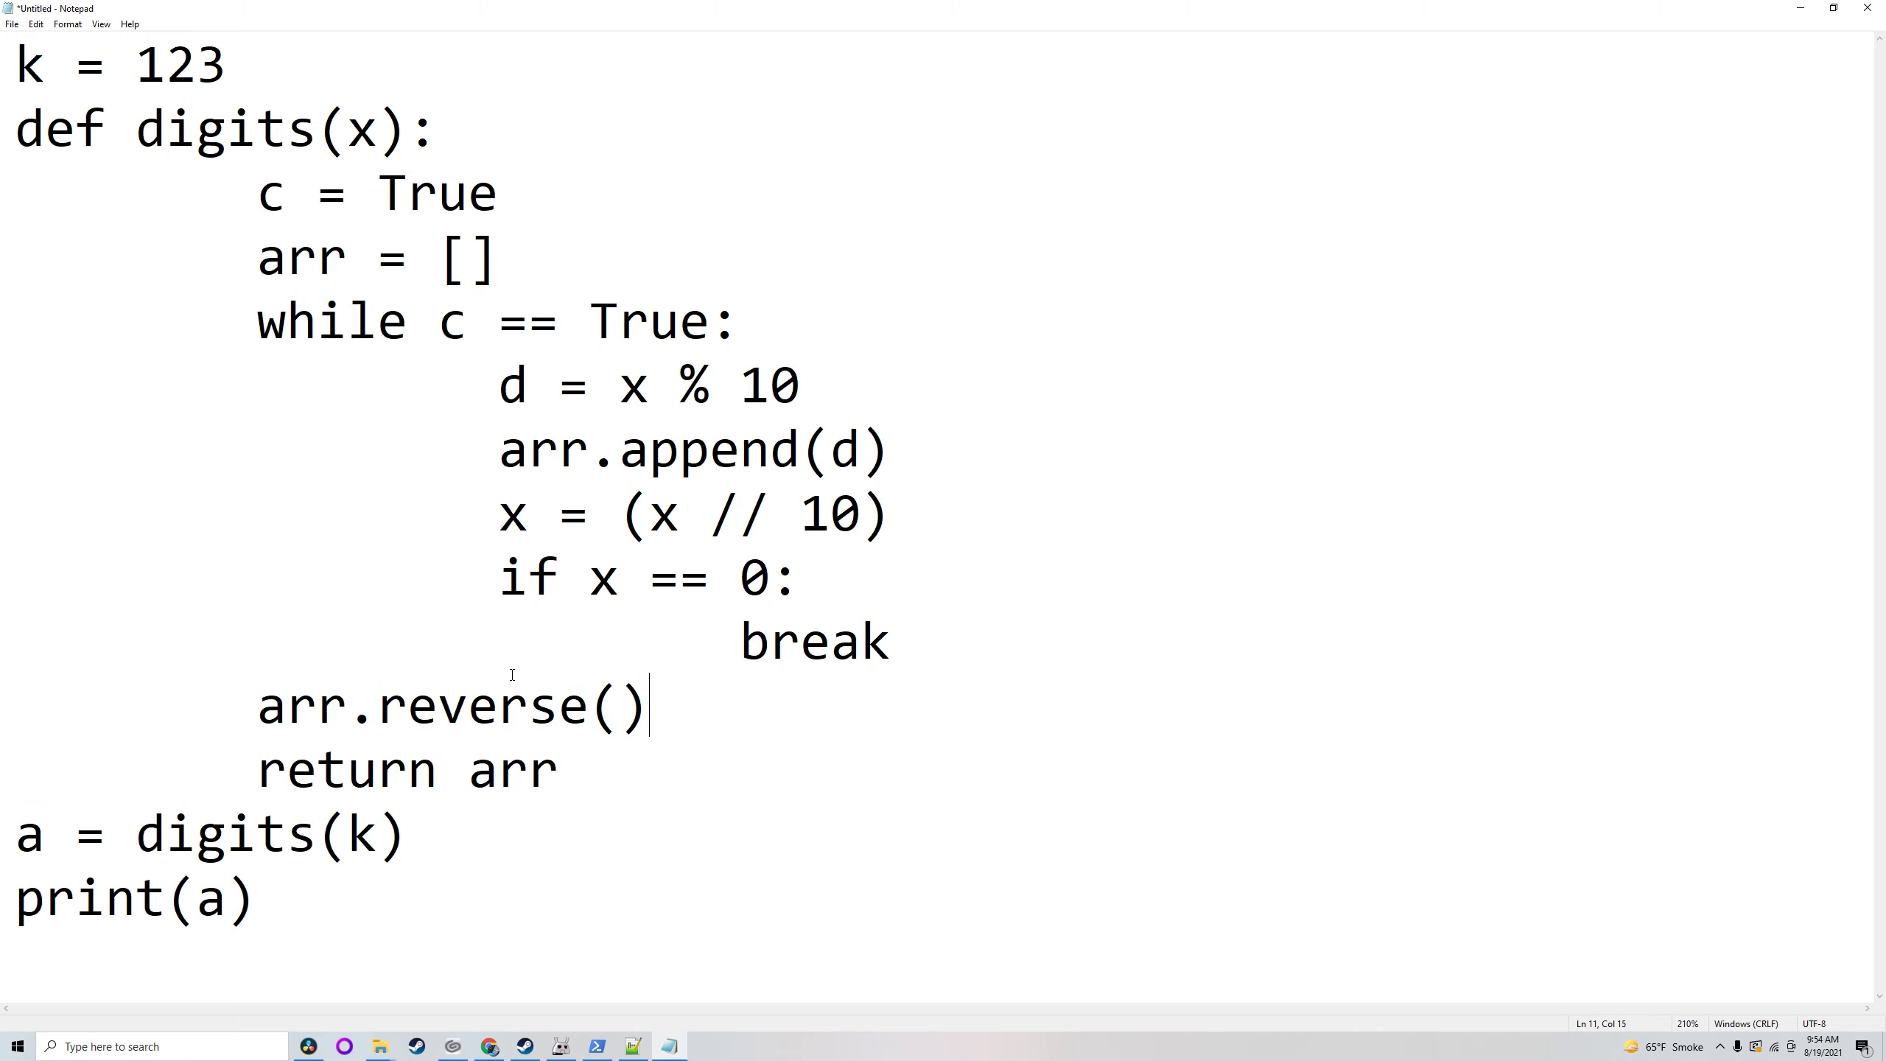
pyautogui.doubleClick(180, 65)
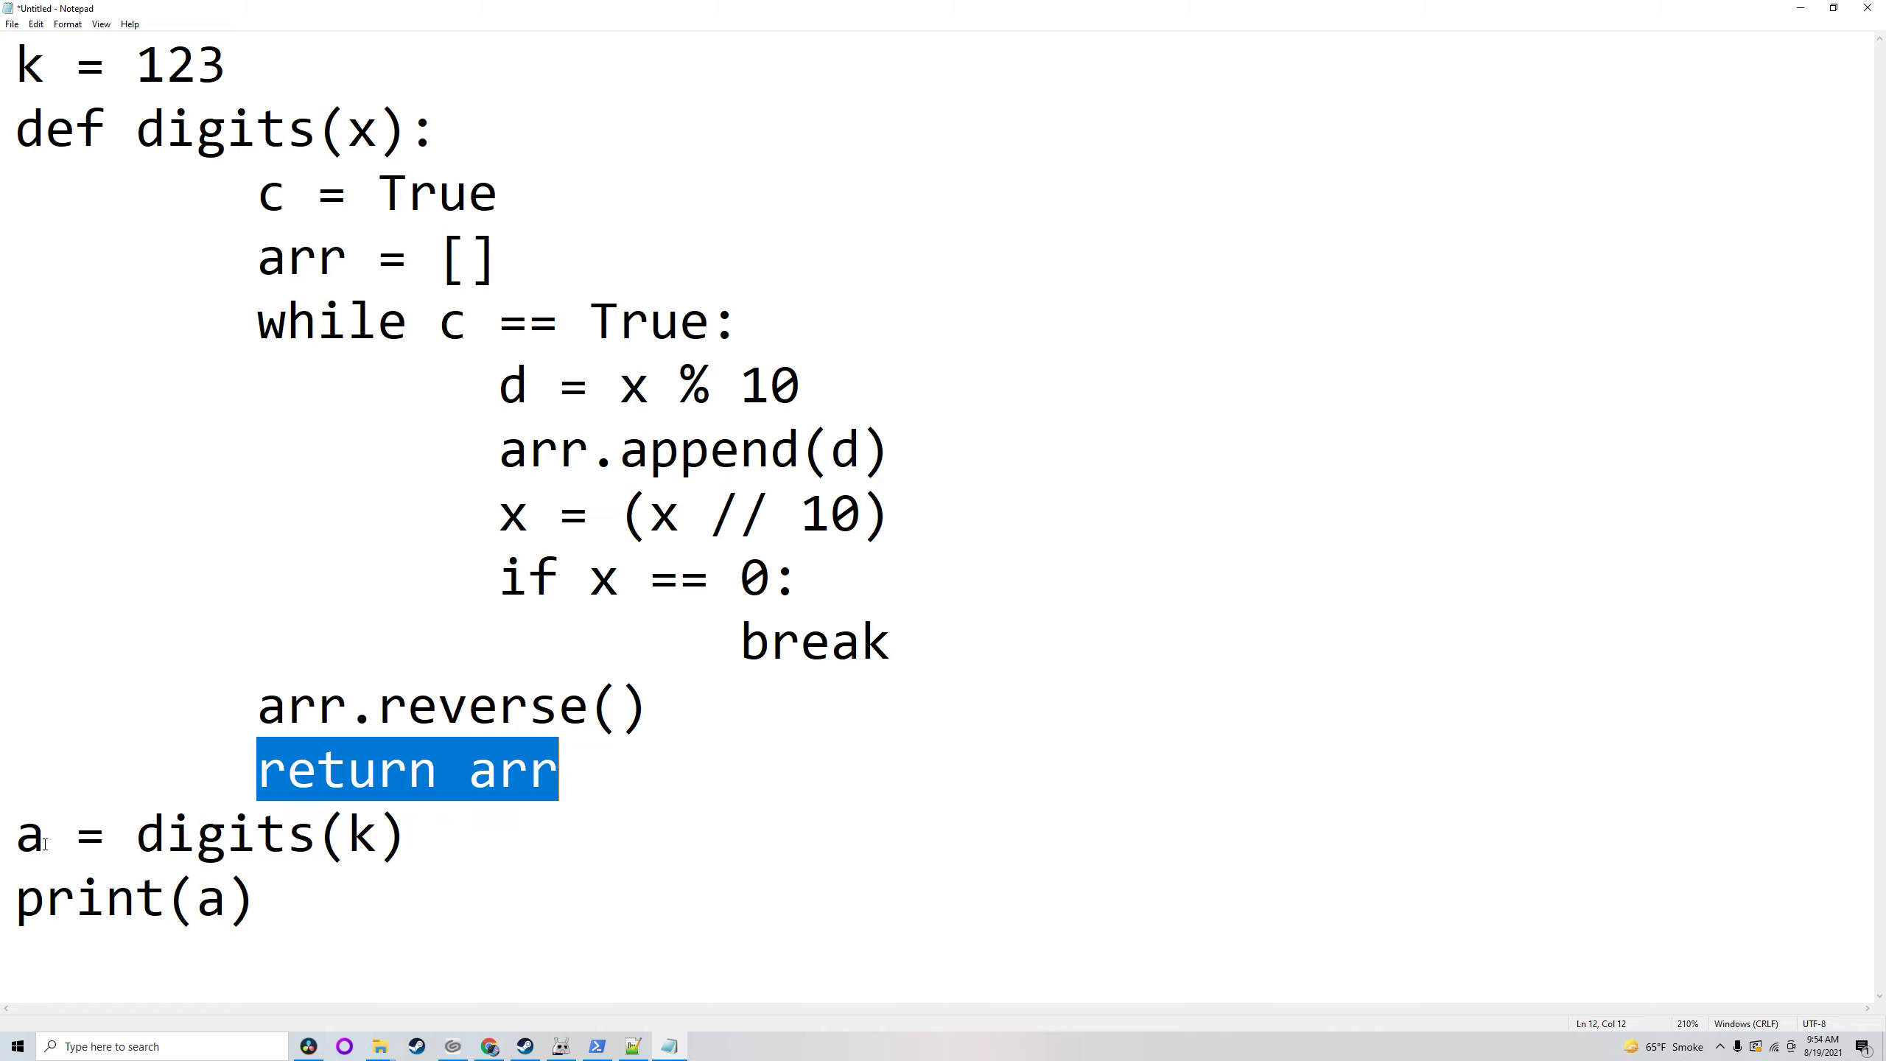
pyautogui.click(469, 769)
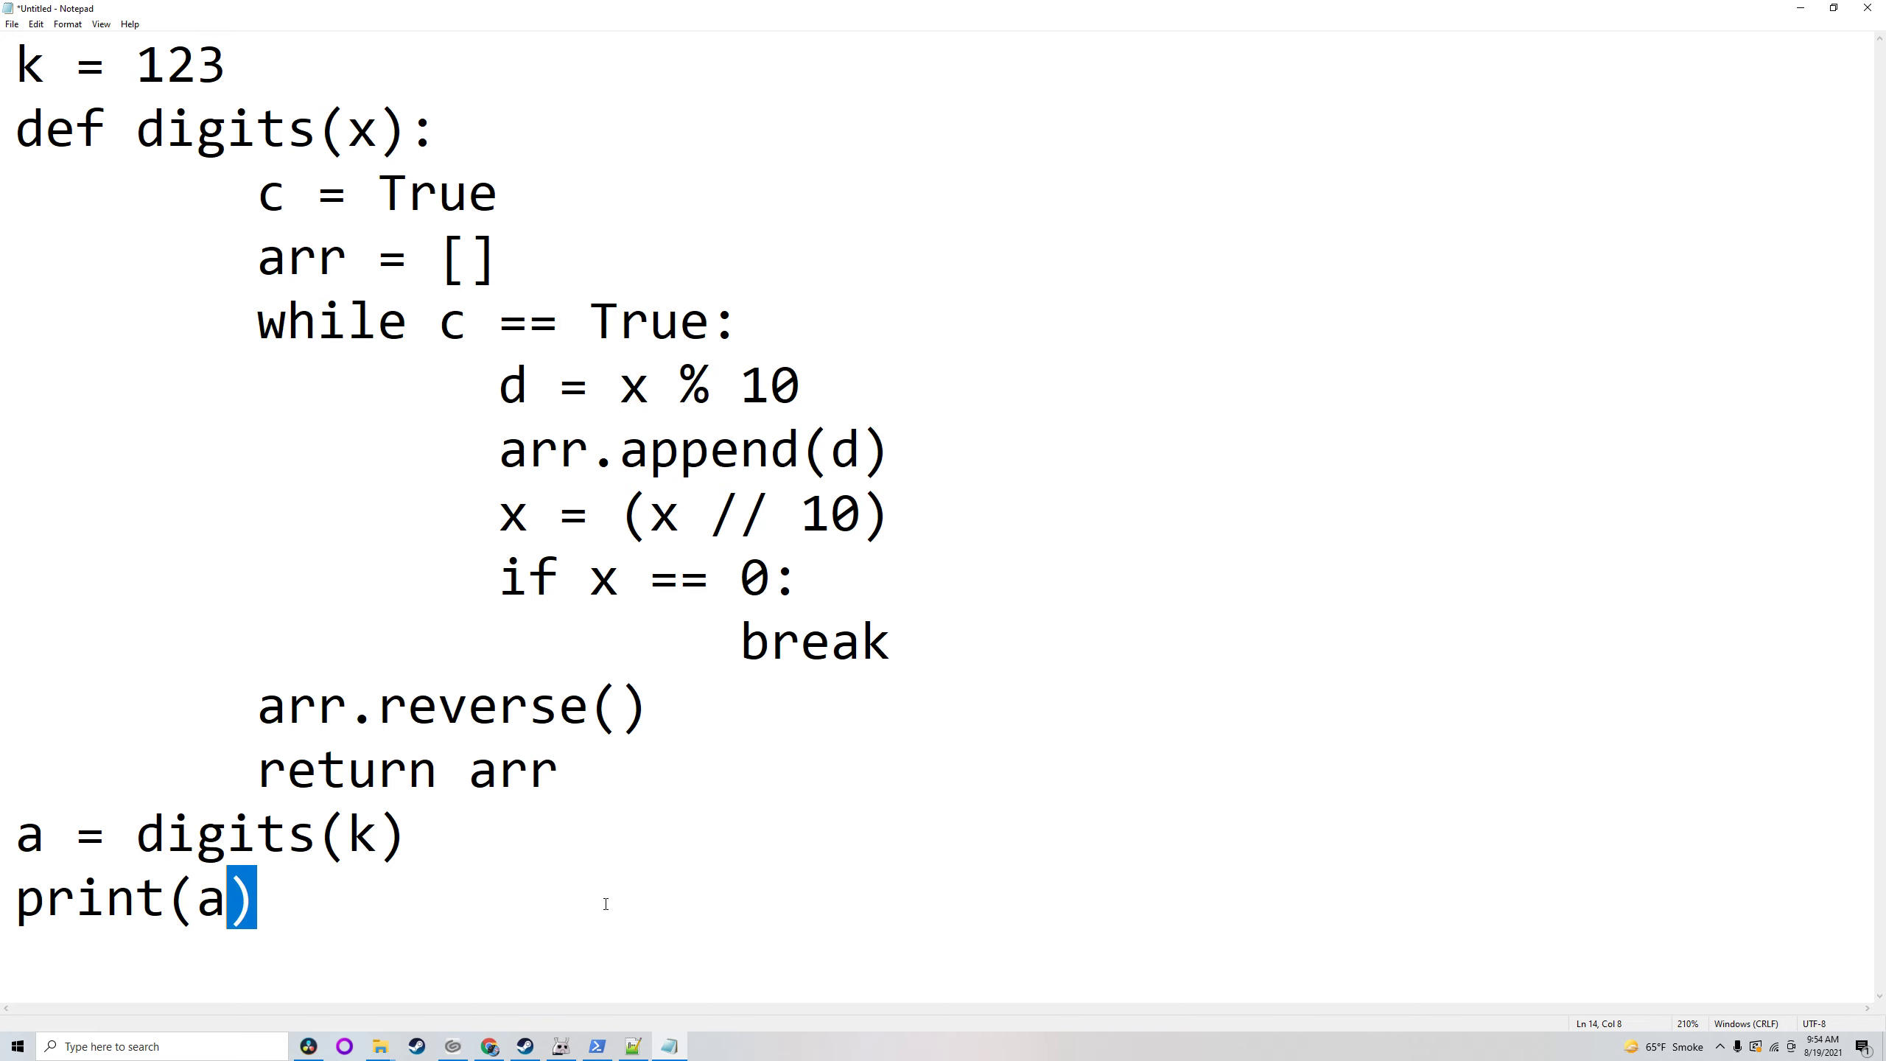
pyautogui.click(597, 1045)
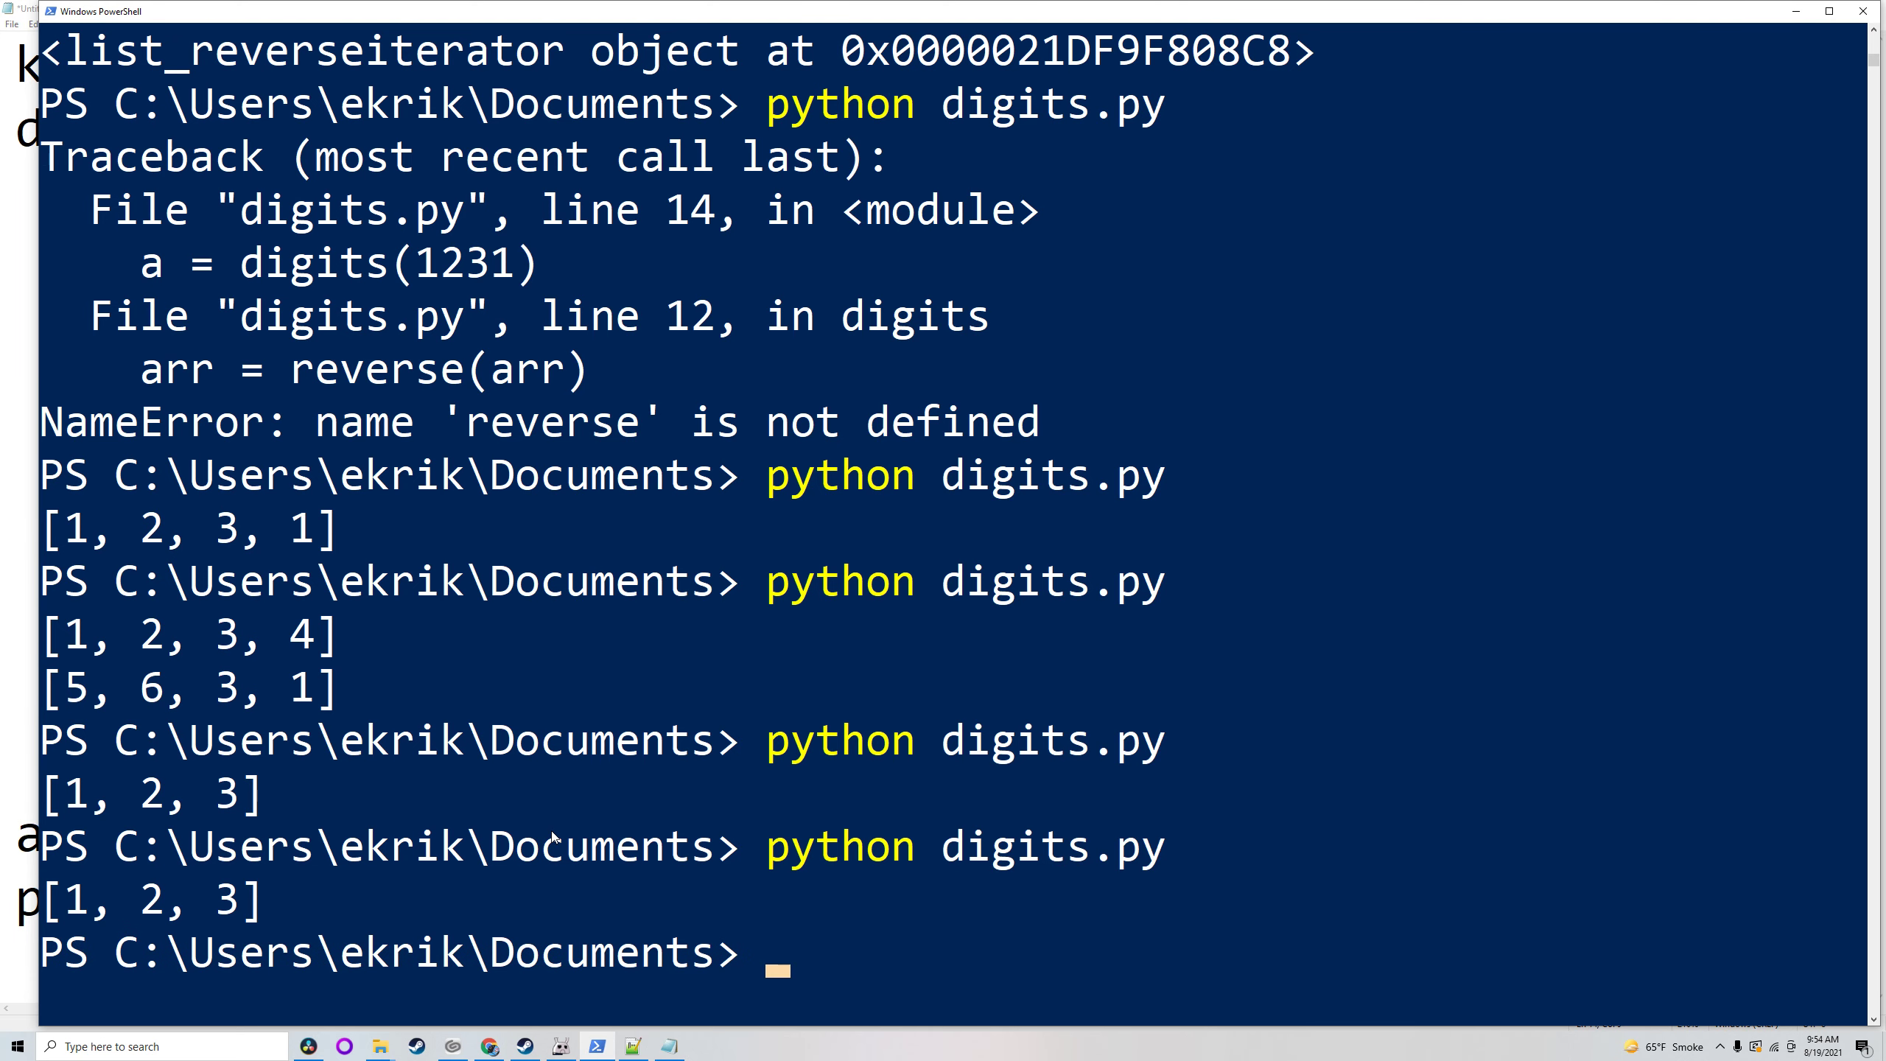